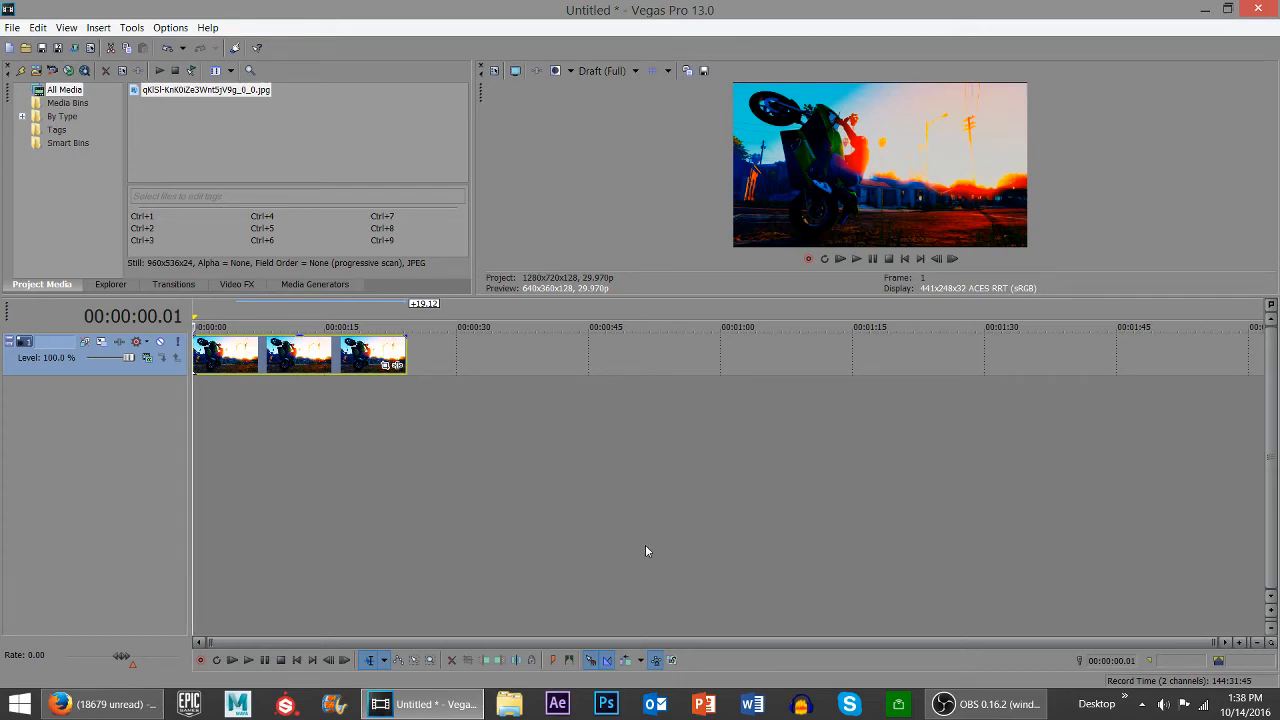
mouse_move(462, 551)
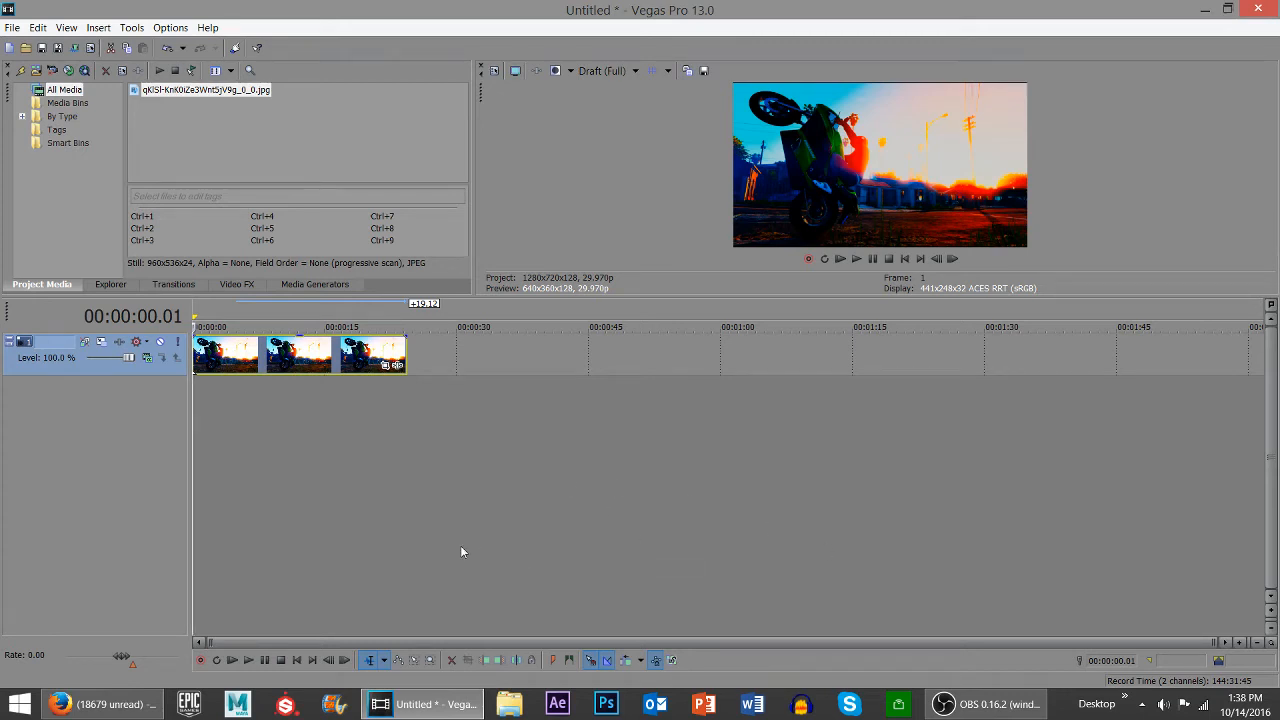
mouse_move(381, 533)
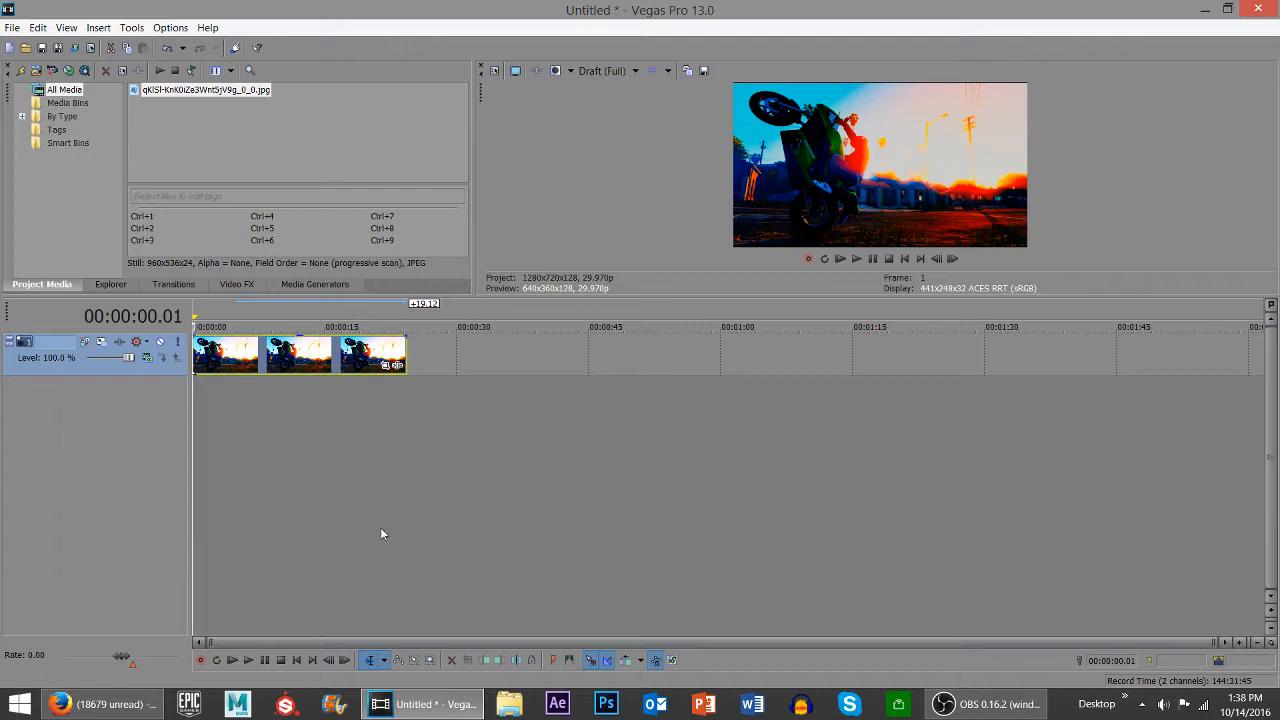
mouse_move(342, 650)
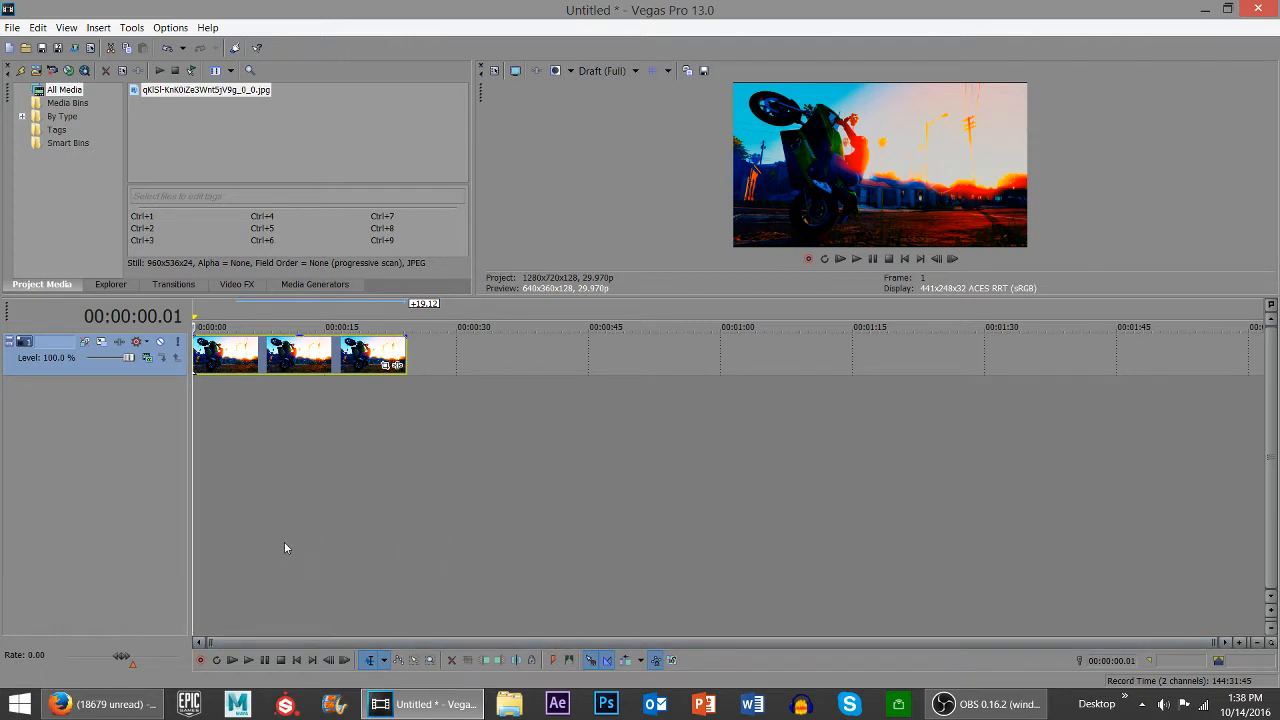
mouse_move(285, 558)
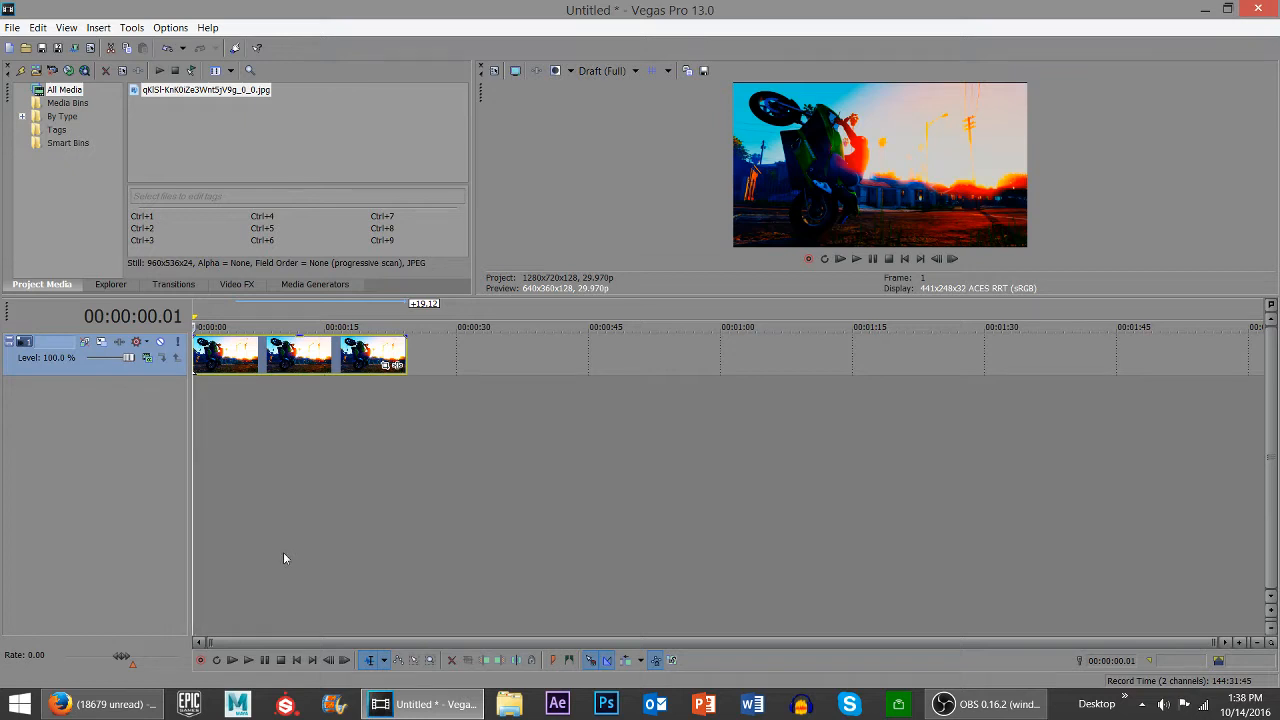
mouse_move(258, 540)
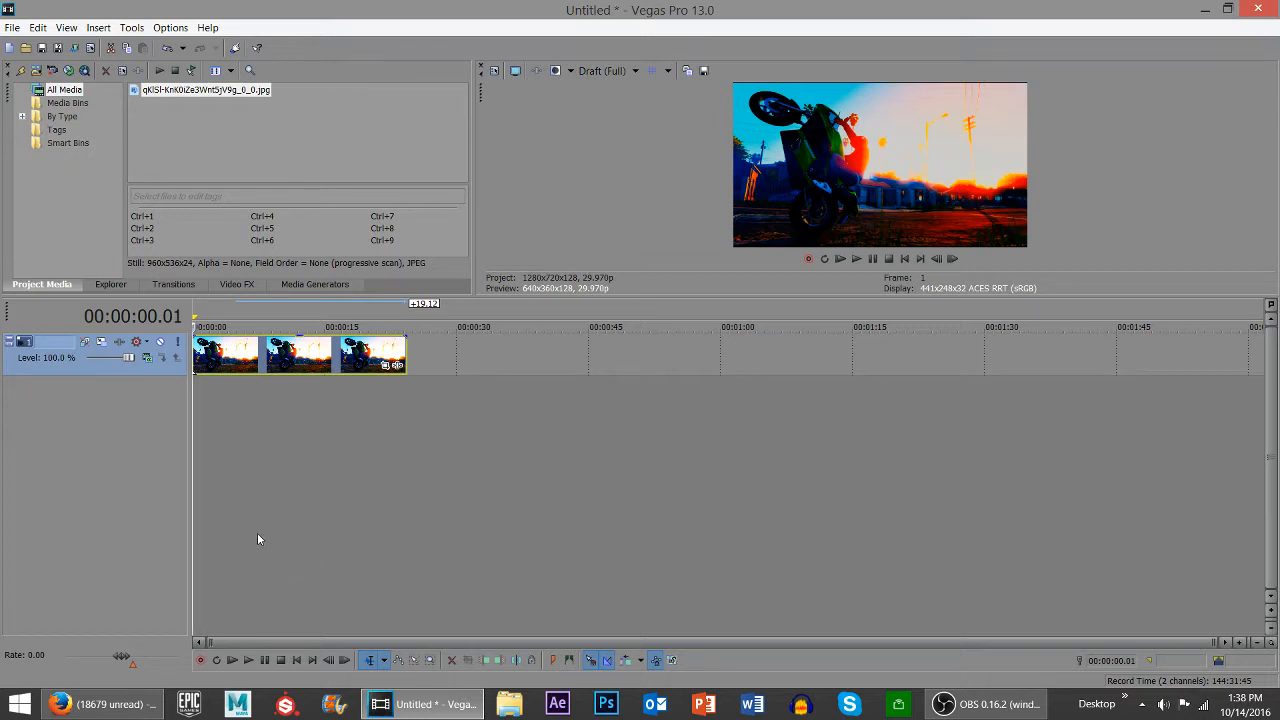
mouse_move(278, 500)
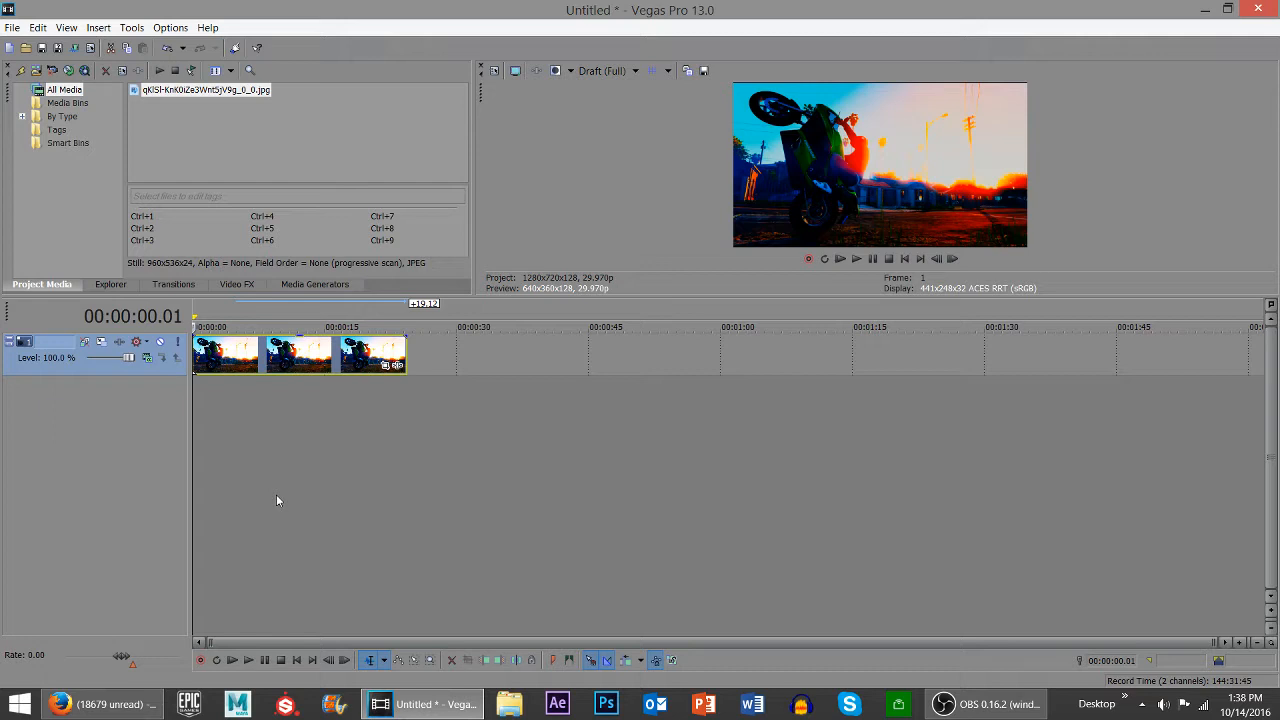
mouse_move(287, 513)
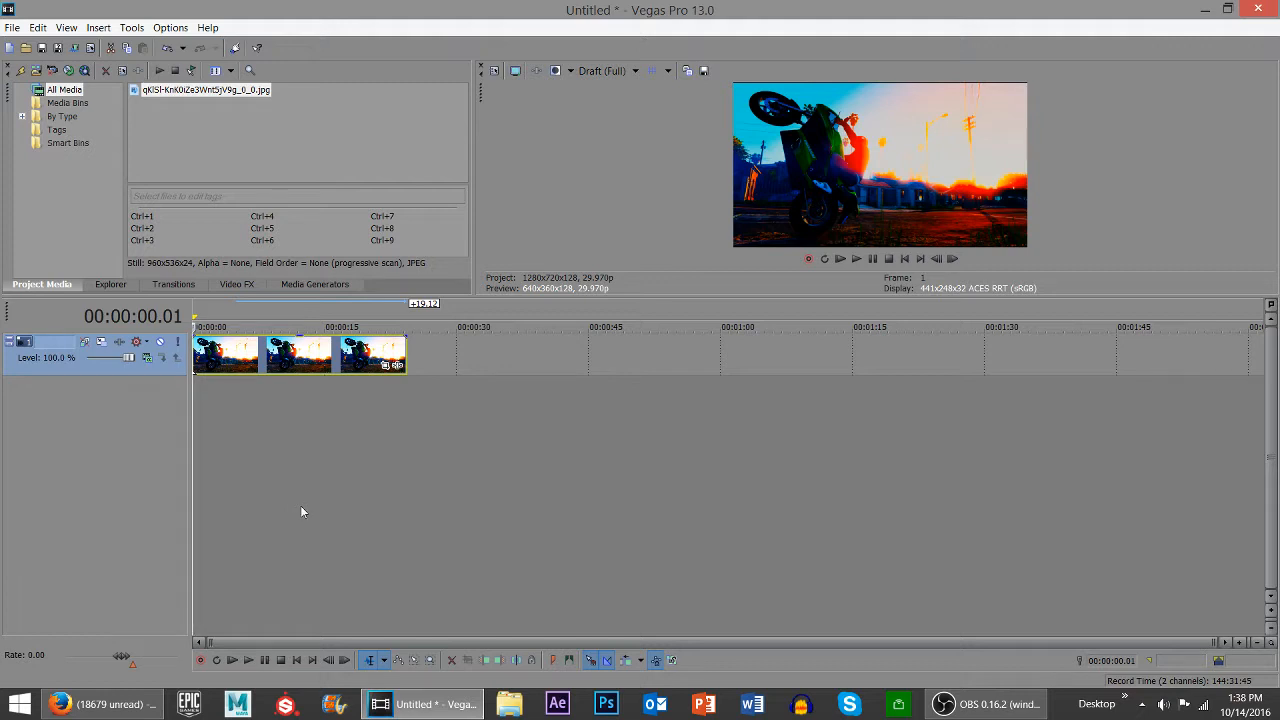
mouse_move(308, 507)
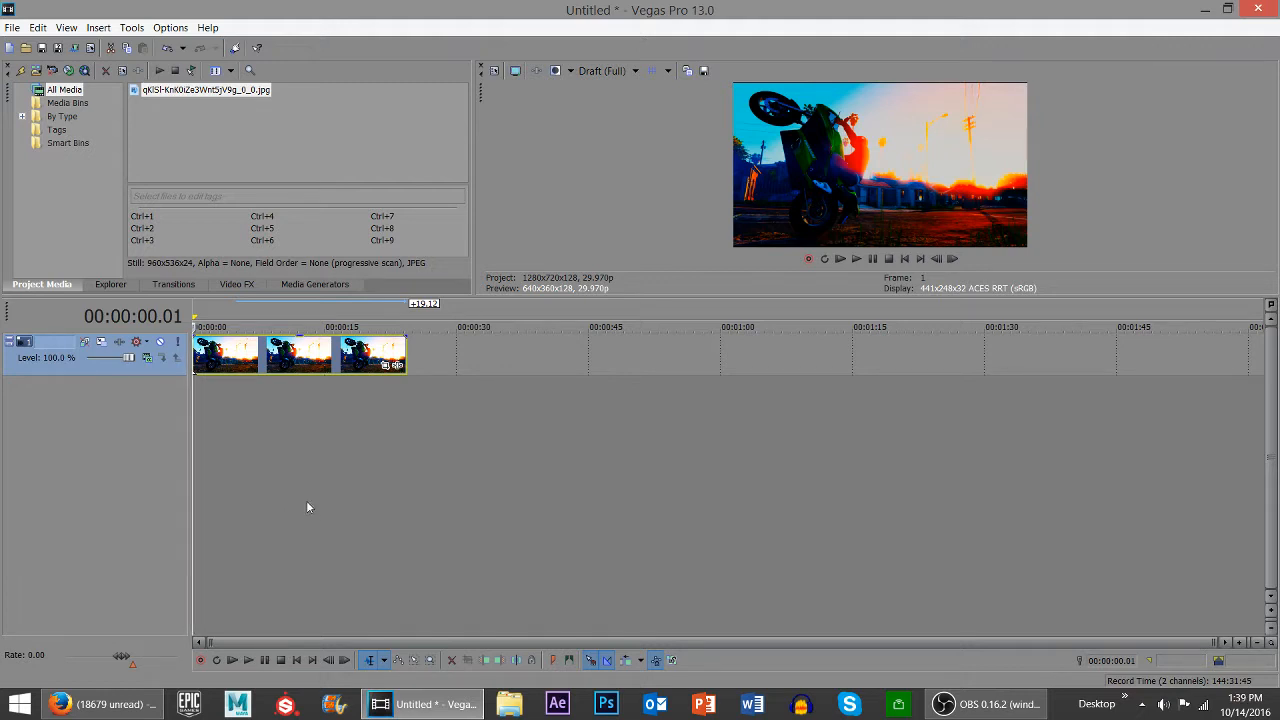
mouse_move(324, 467)
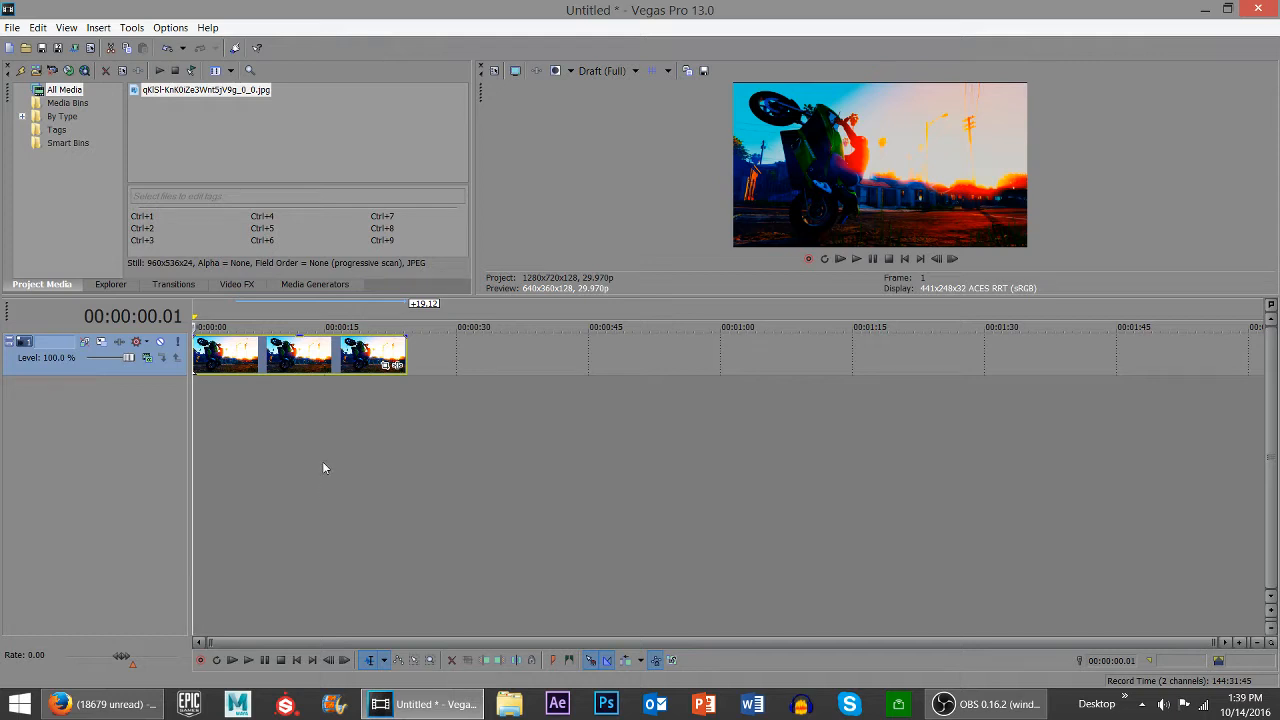
mouse_move(252, 508)
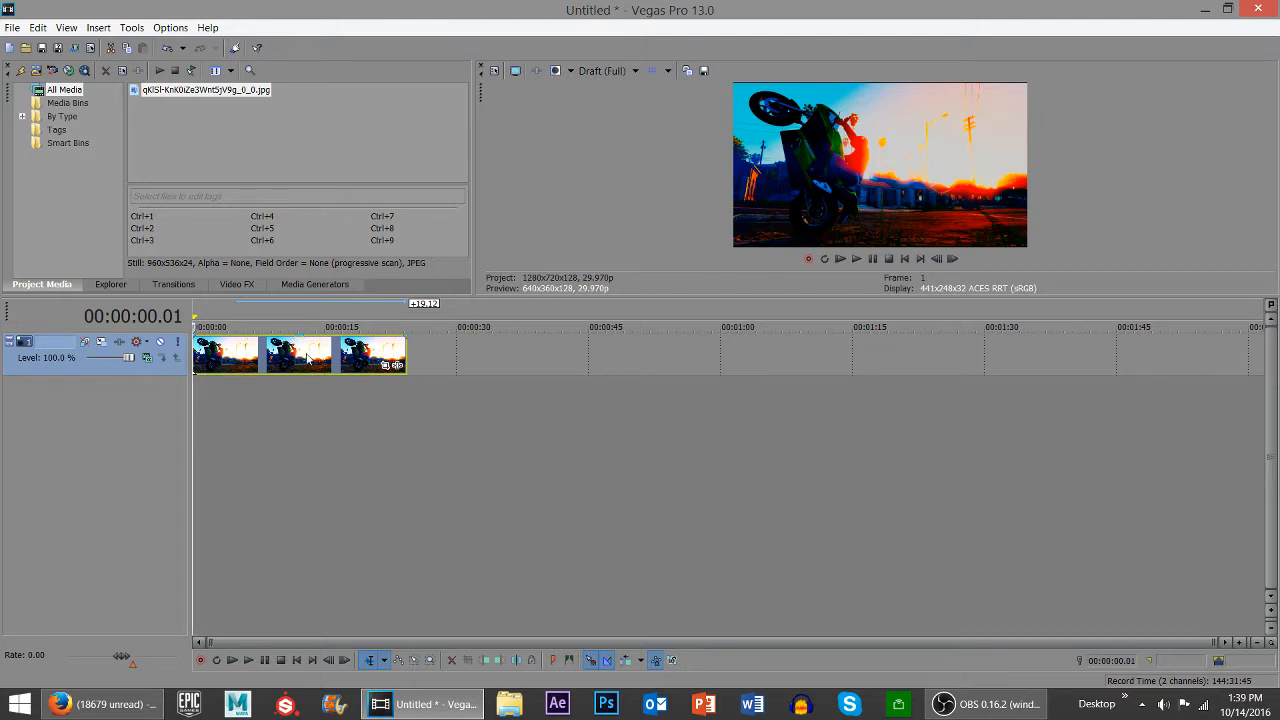
mouse_move(216, 391)
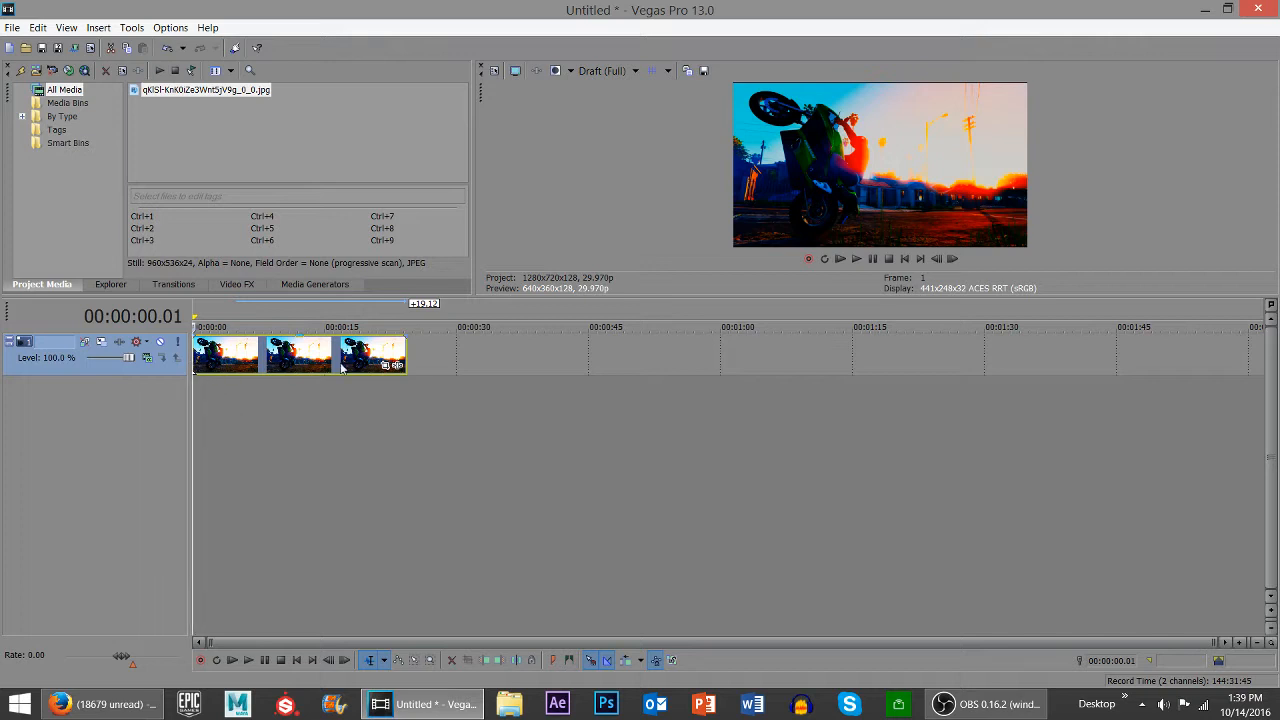
Step: Move the playhead to about 00:00:08.21 on the timeline
click(270, 326)
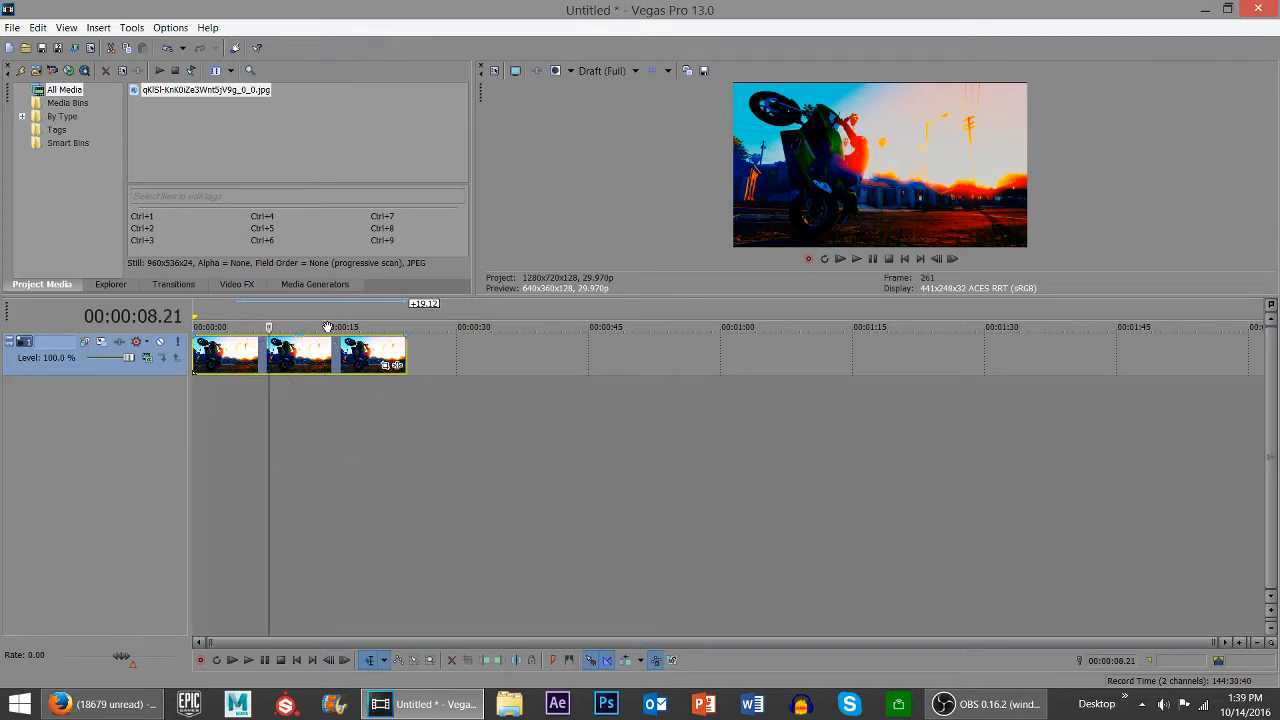
Step: Select the Fly In preset from the Titles & Text media generators
click(314, 284)
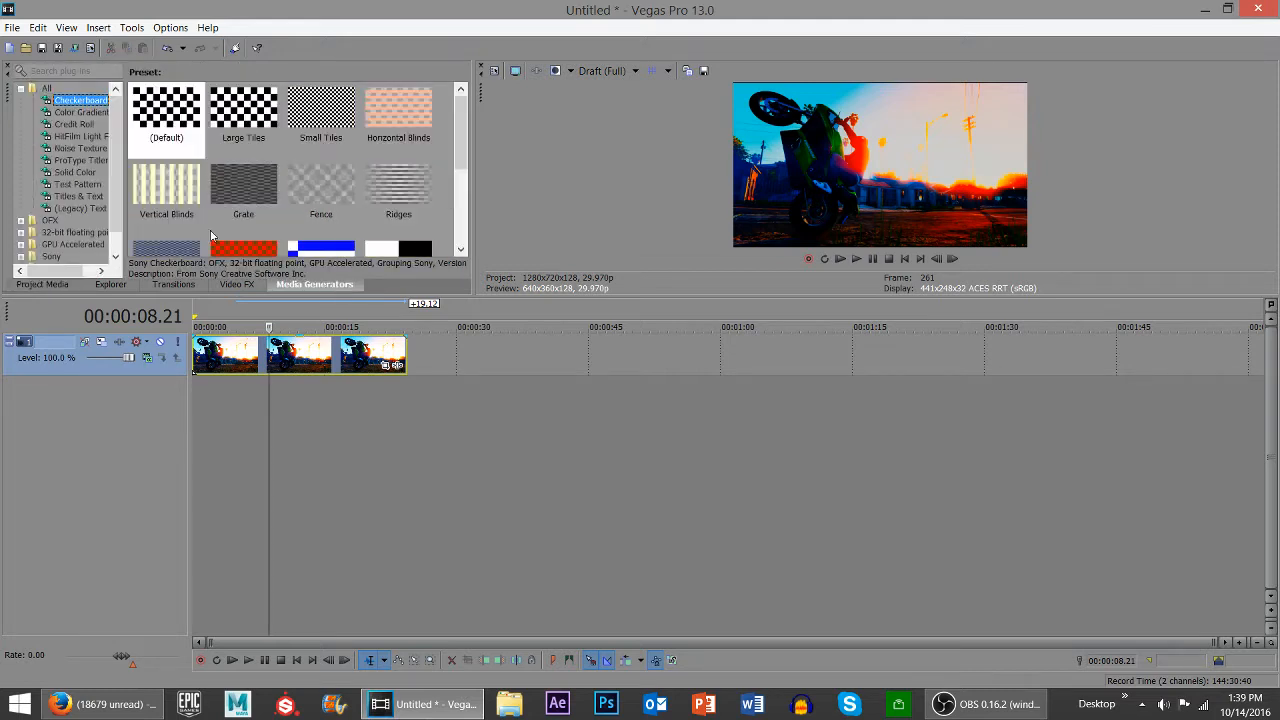
click(77, 196)
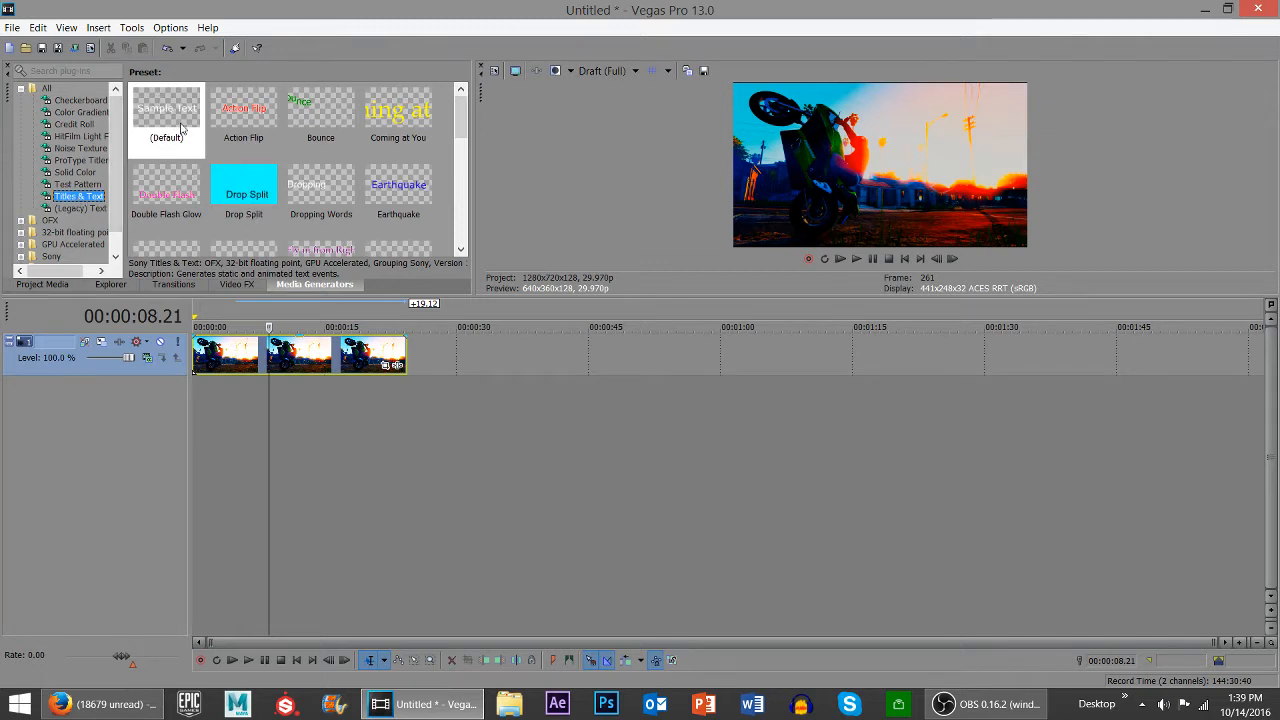
scroll(down, 3)
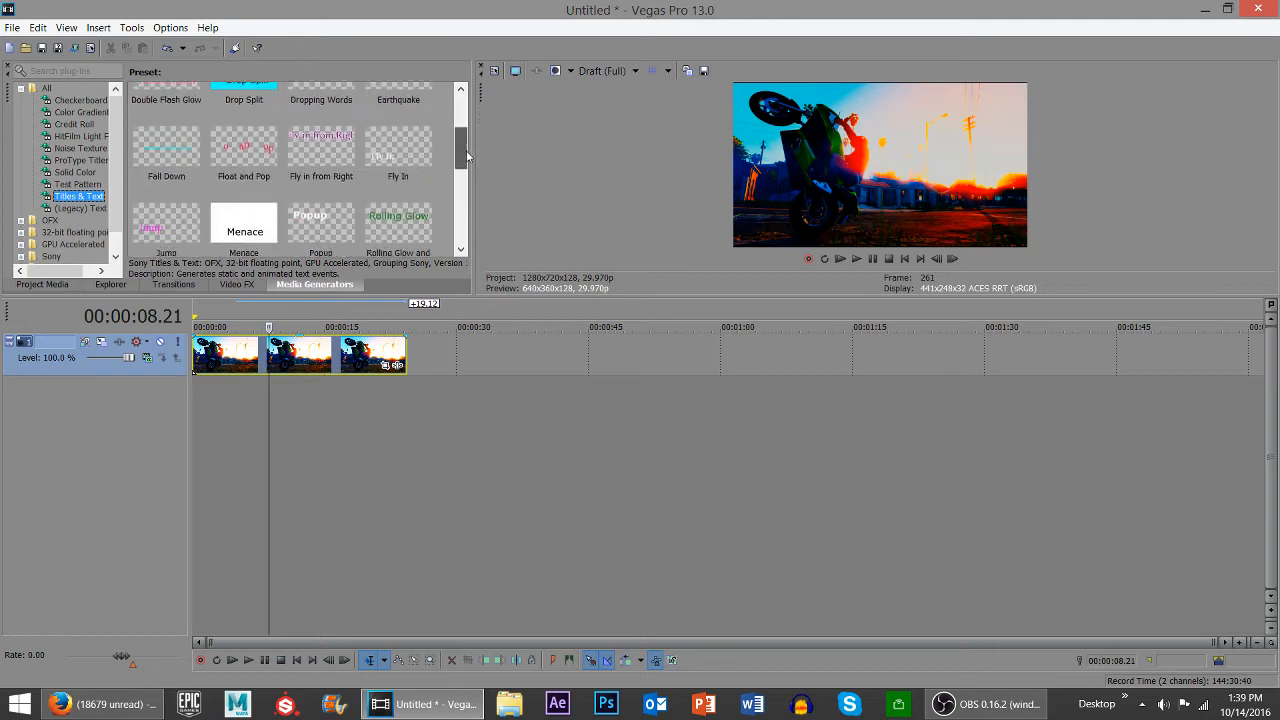
scroll(down, 3)
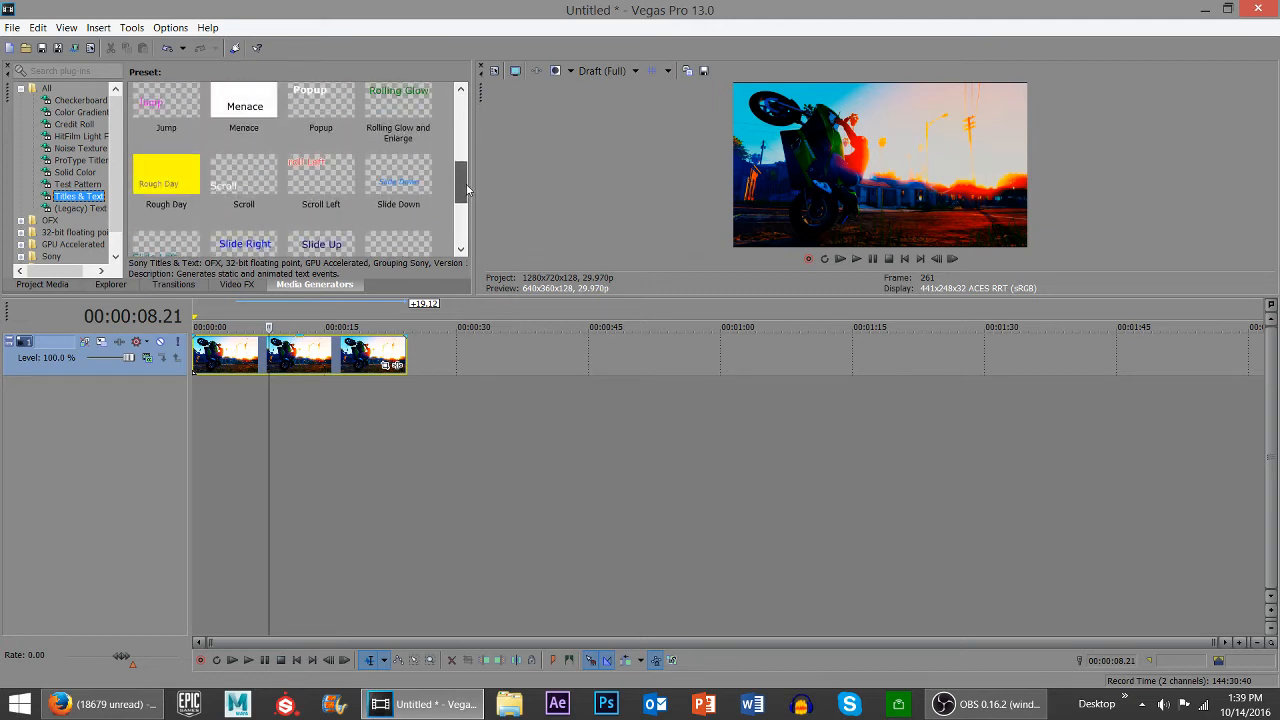
scroll(up, 3)
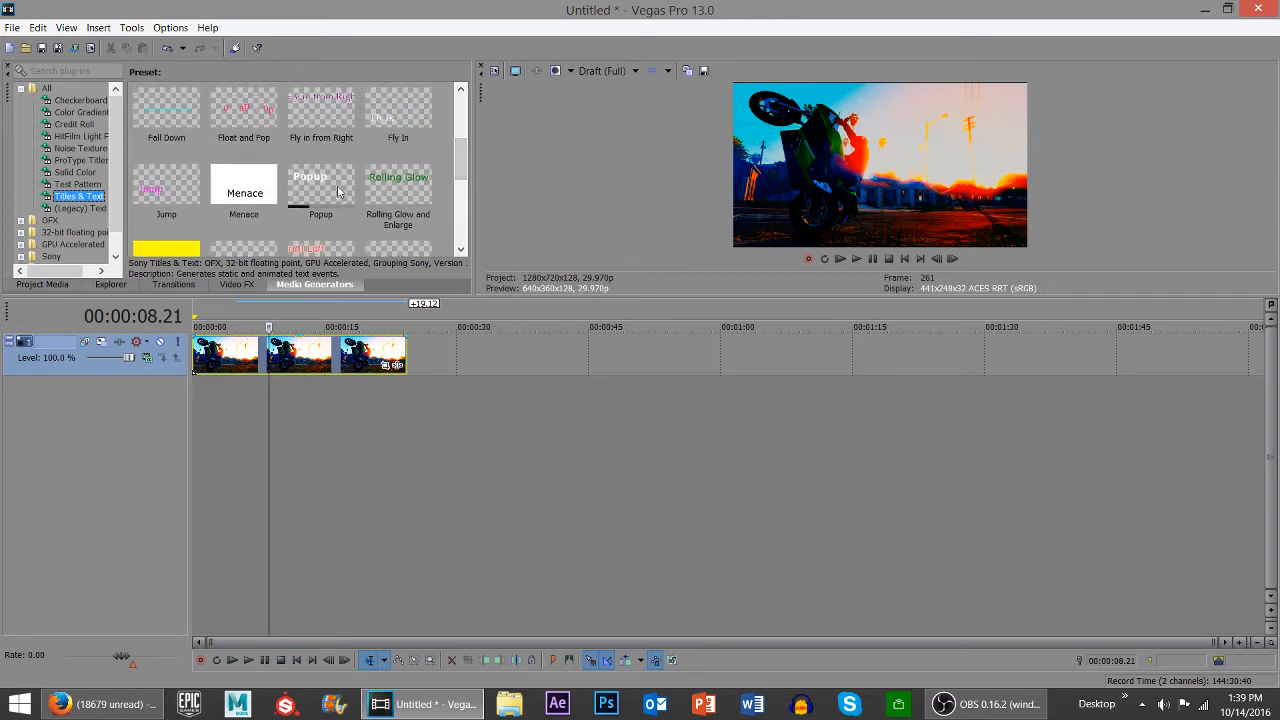
mouse_move(389, 130)
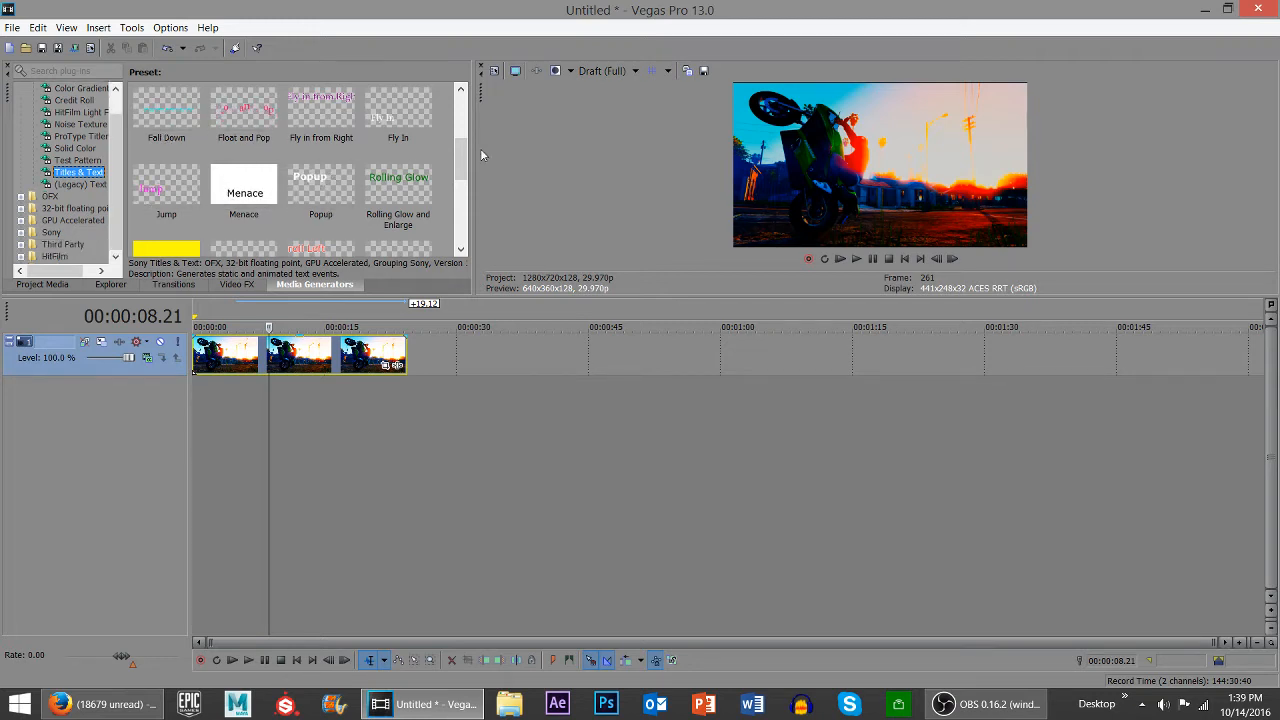
scroll(up, 3)
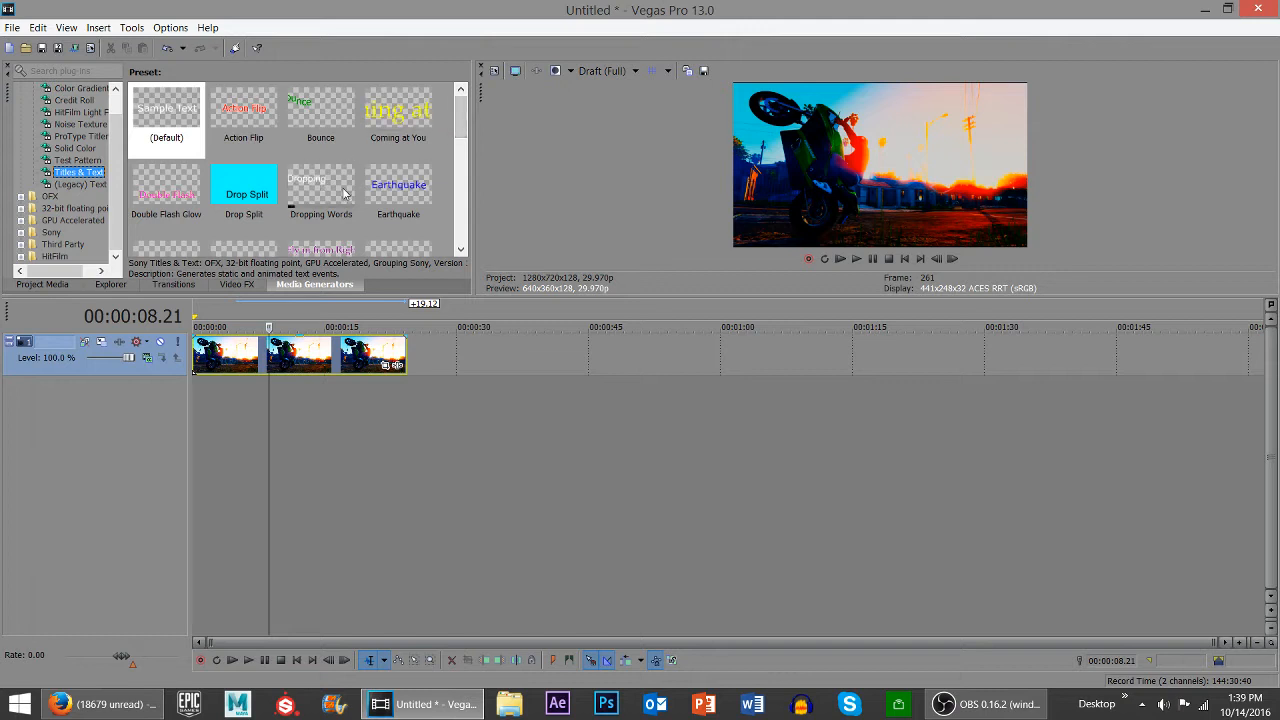
scroll(down, 3)
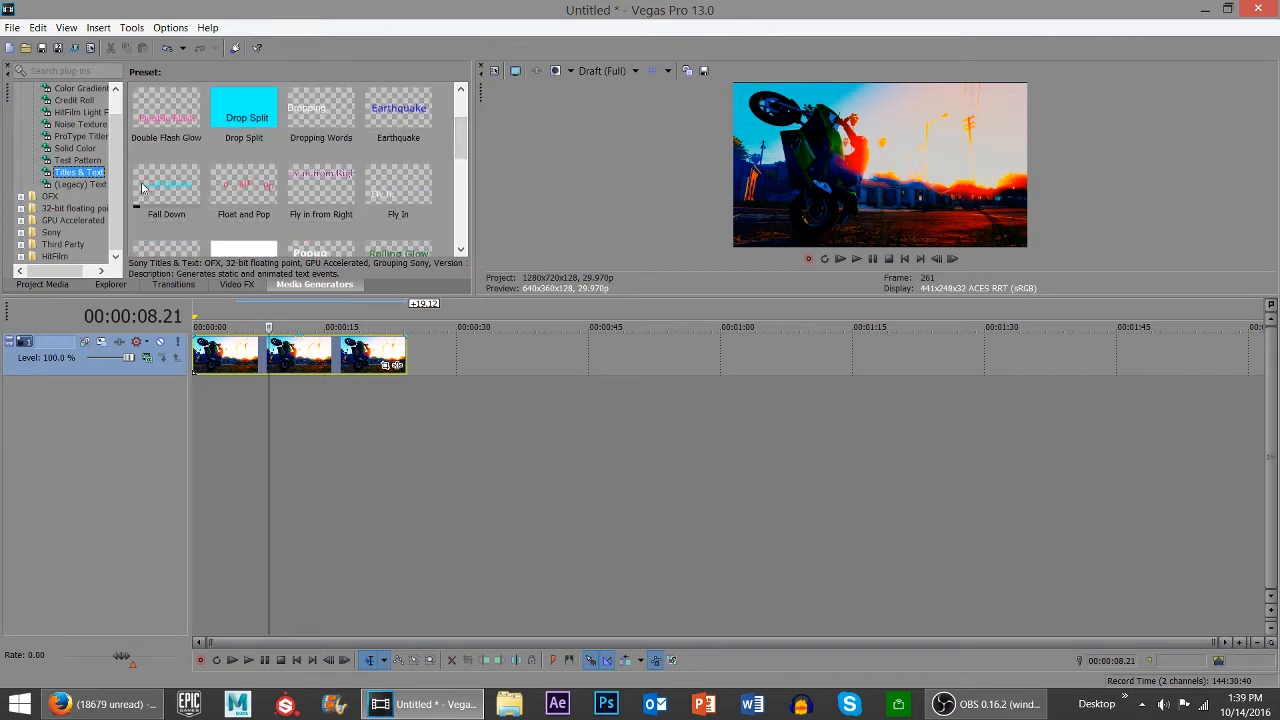
click(398, 190)
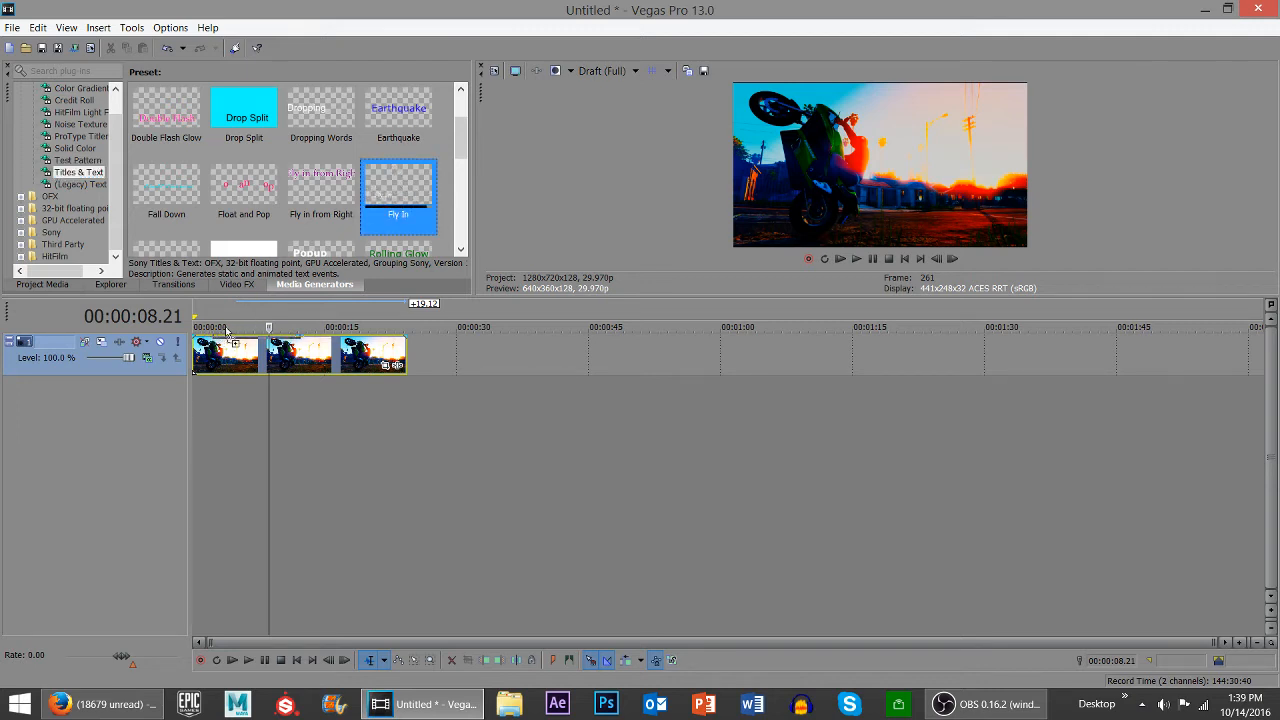
Step: Add the Fly In title over the clips and change its text to 'PIXEL FOR LIFE'
double_click(398, 193)
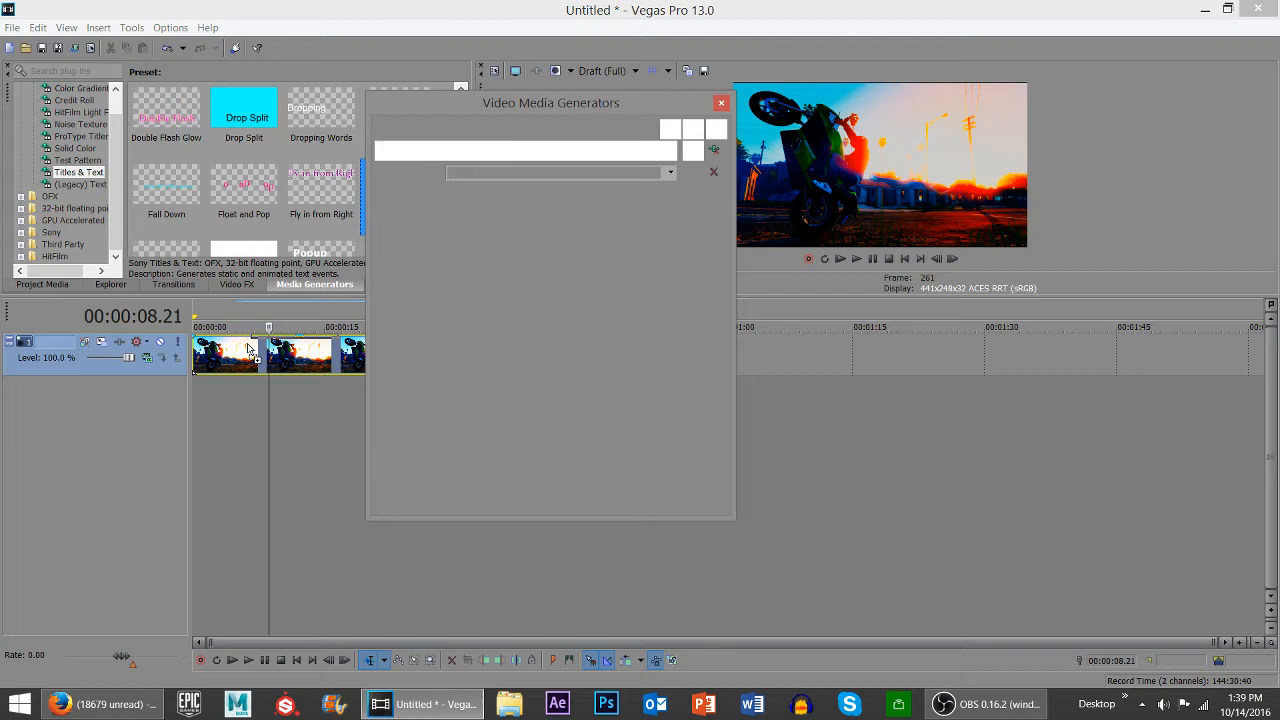
double_click(320, 190)
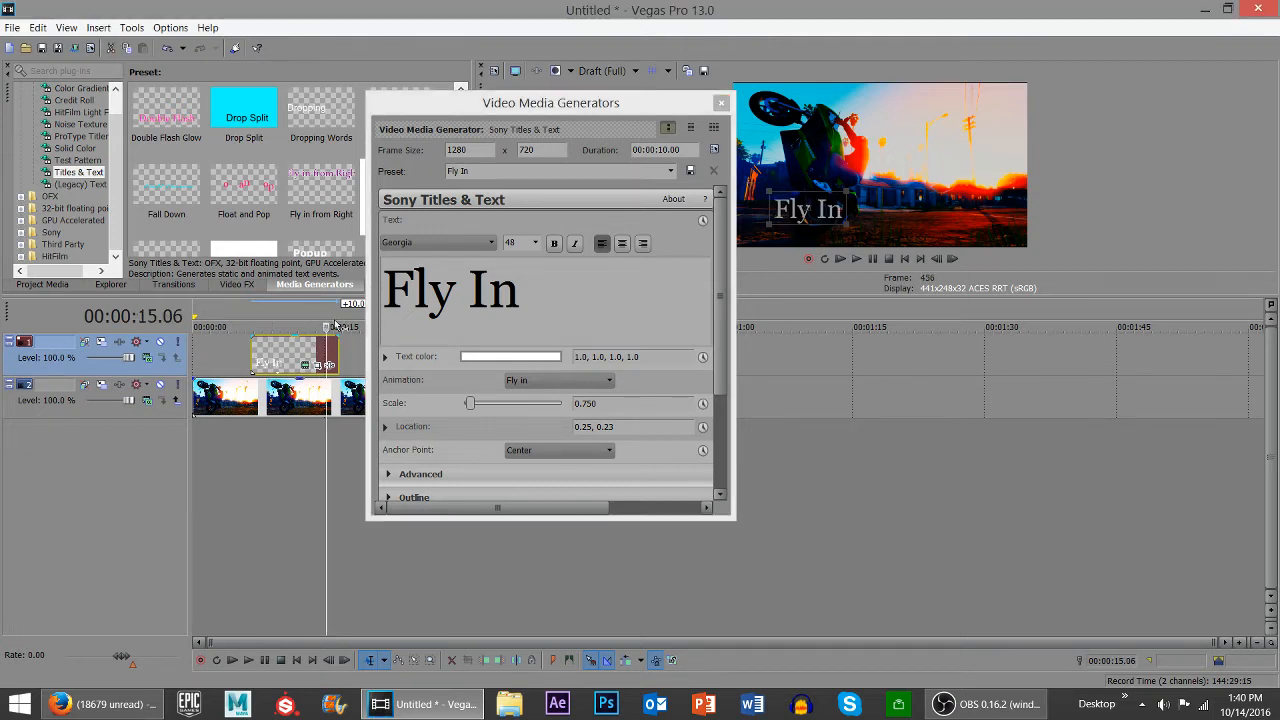
double_click(493, 290)
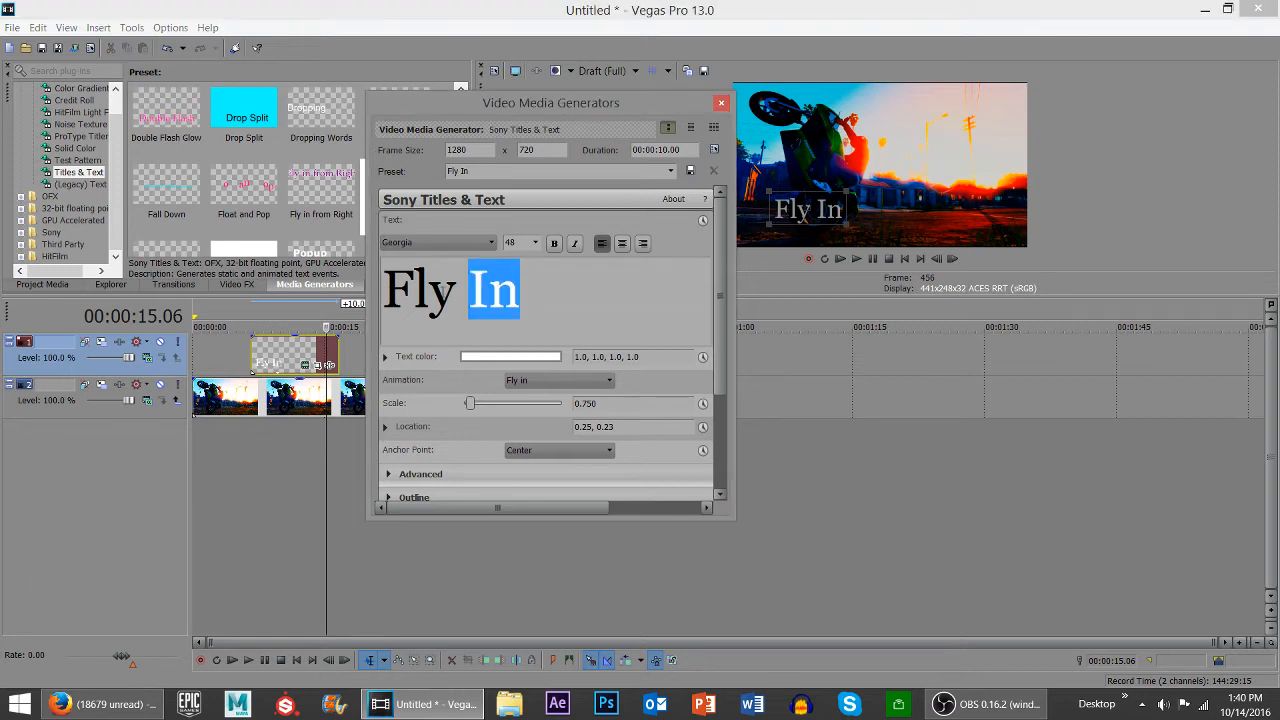
text(PI)
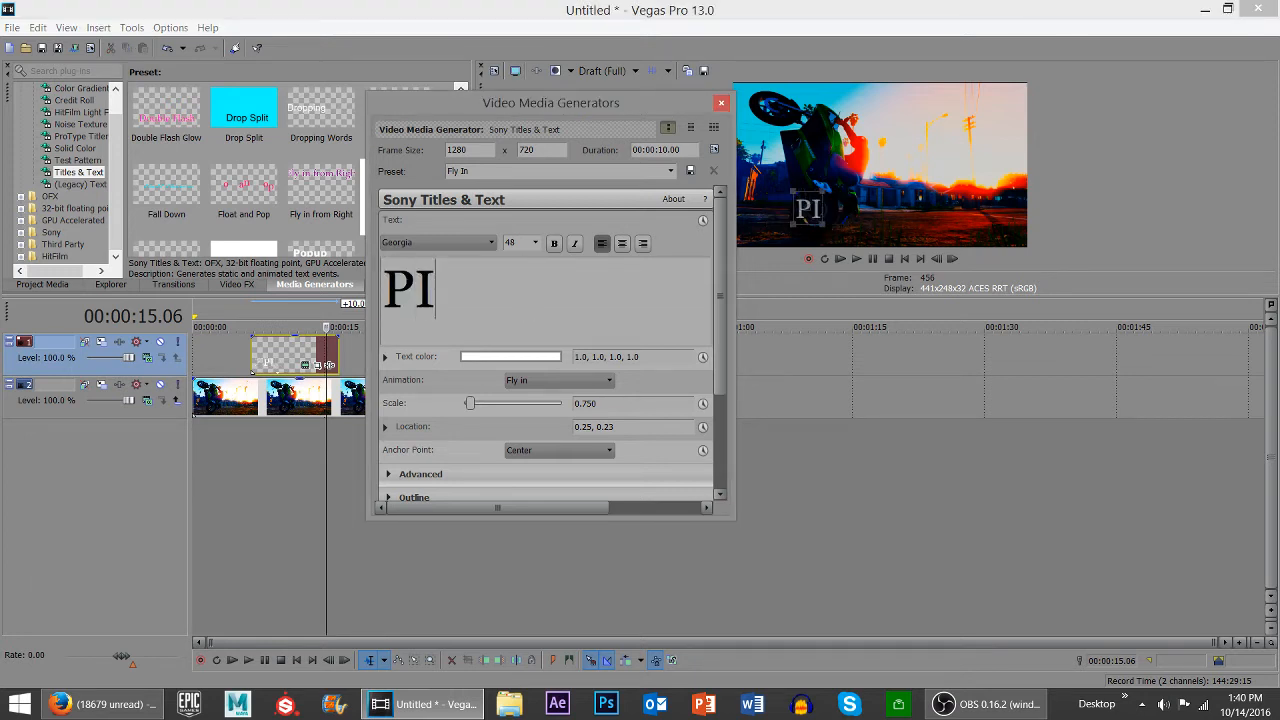
text(XEL FOR LIFE)
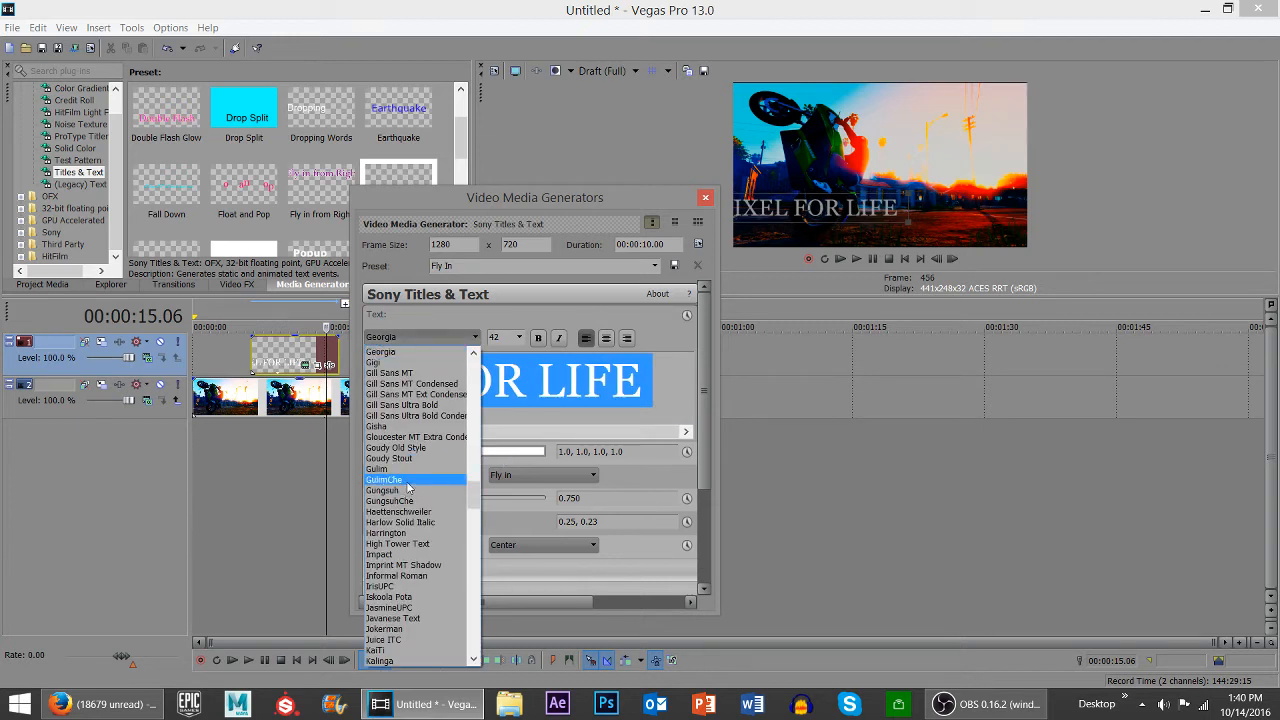
Step: Set the title font to GulimChe italic with the Menace animation
click(384, 480)
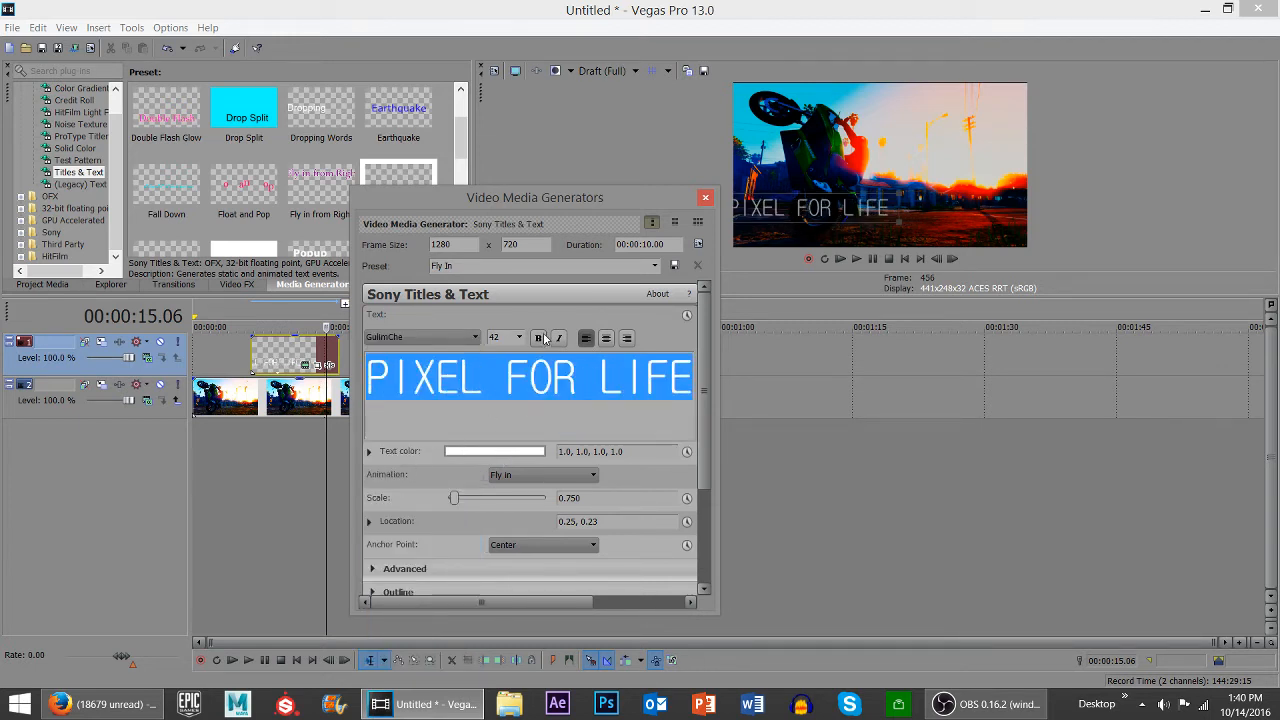
click(559, 337)
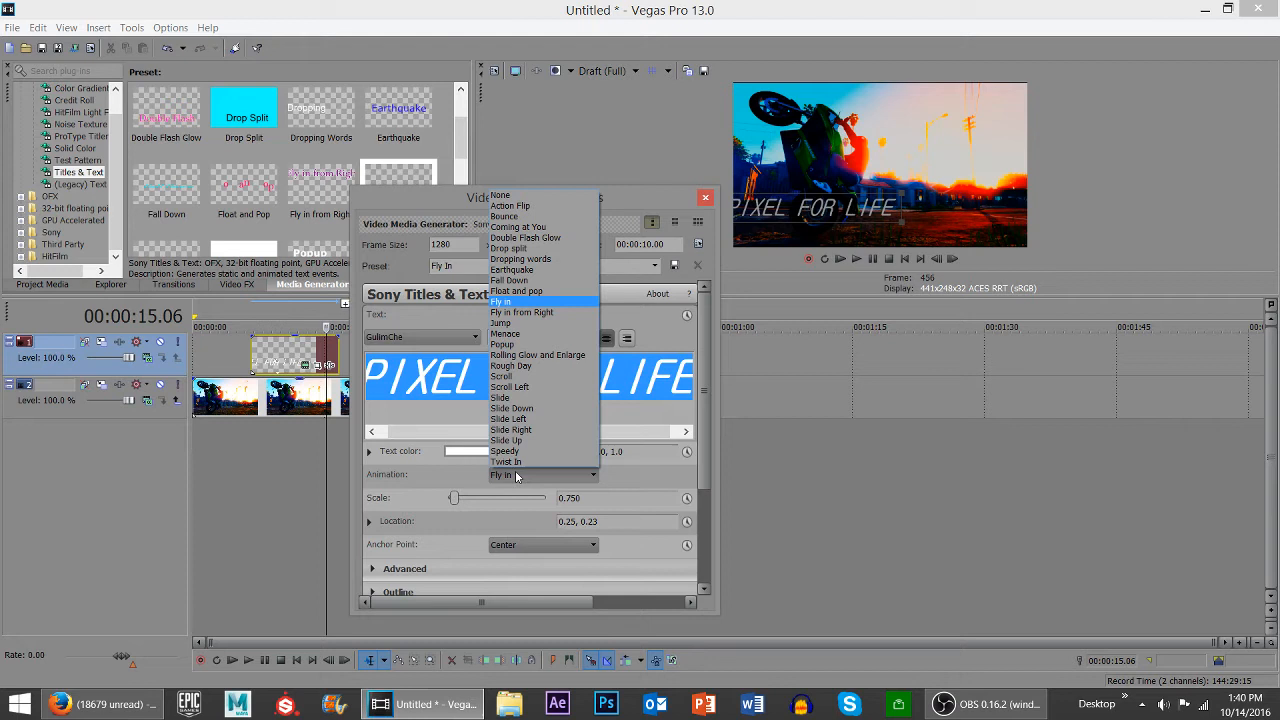
click(505, 333)
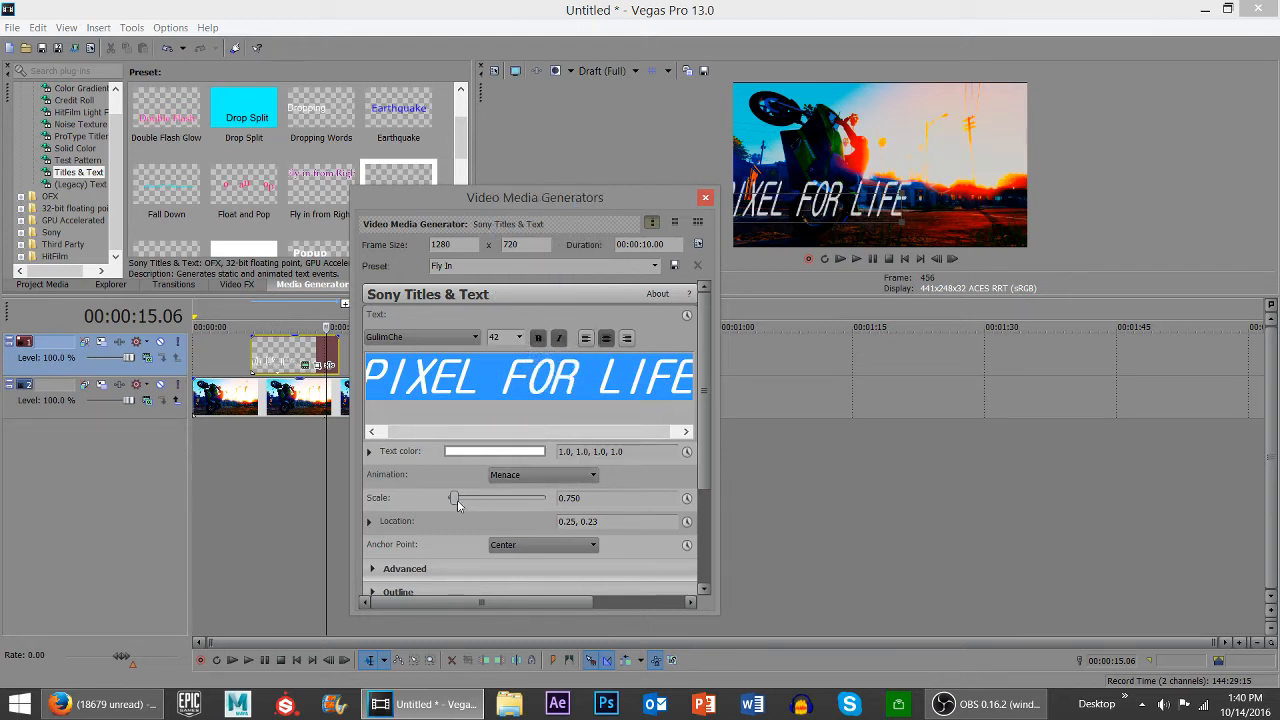
drag(453, 498, 454, 498)
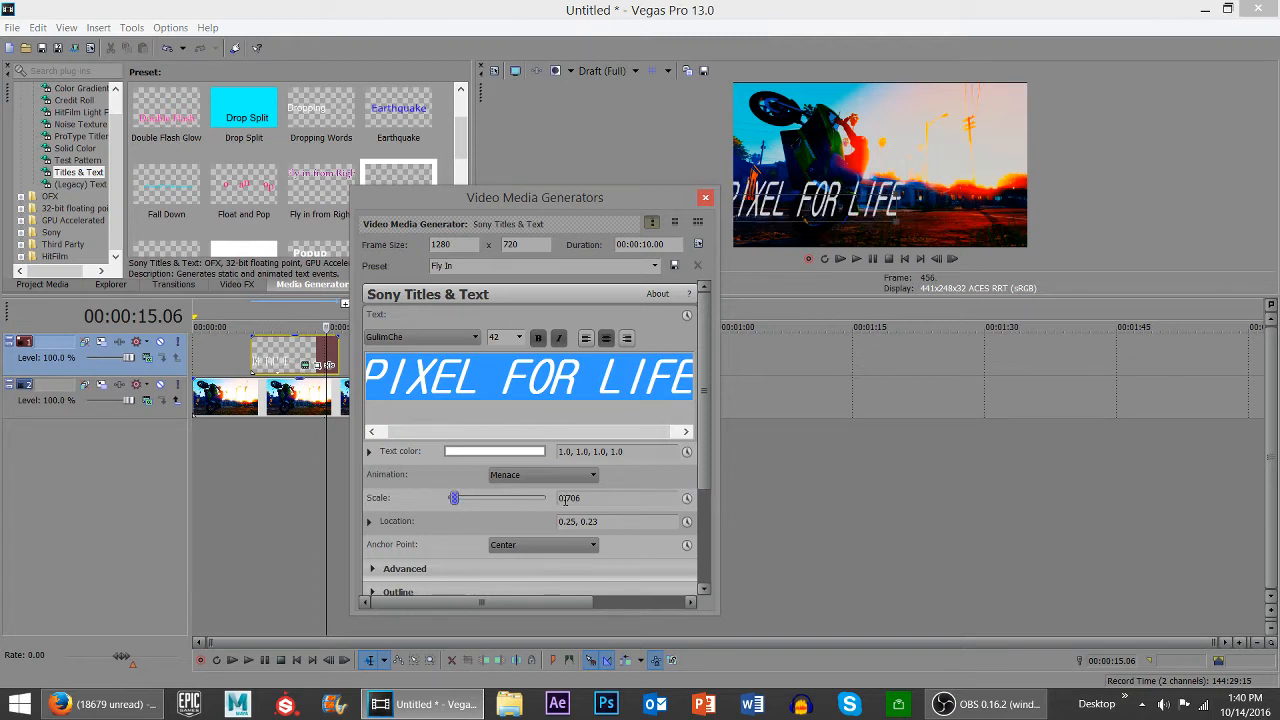
click(543, 474)
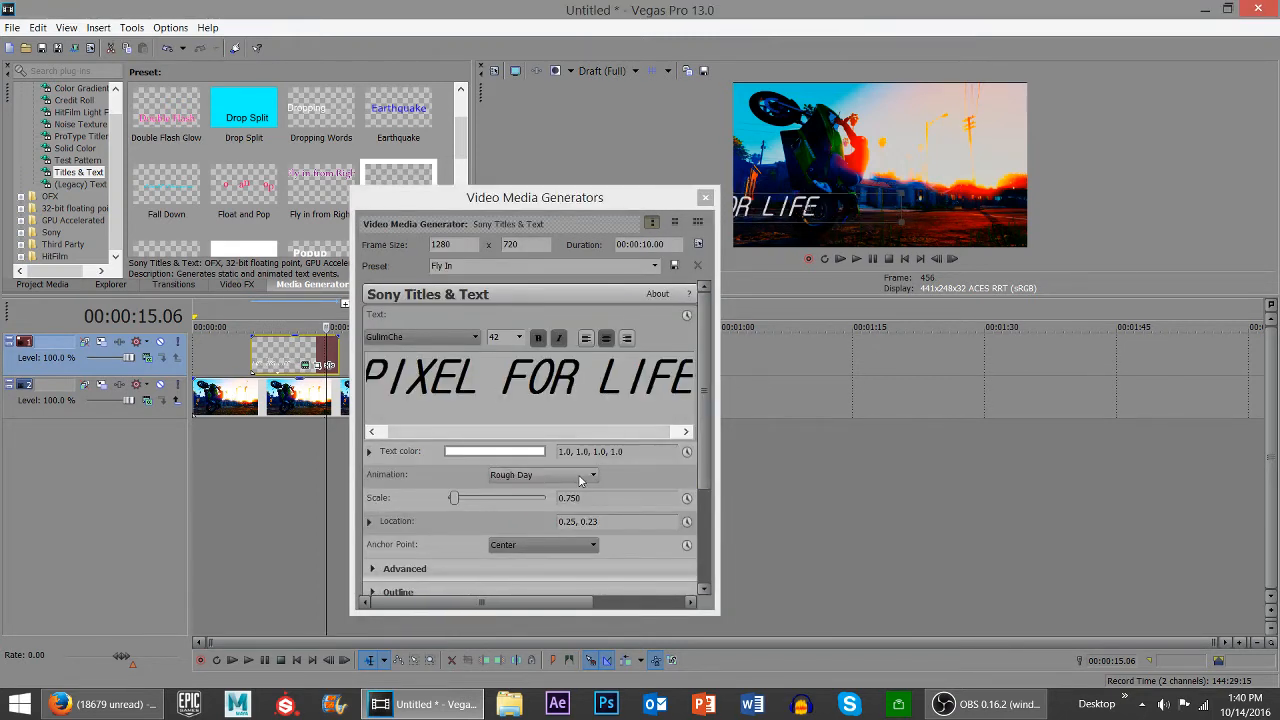
click(543, 474)
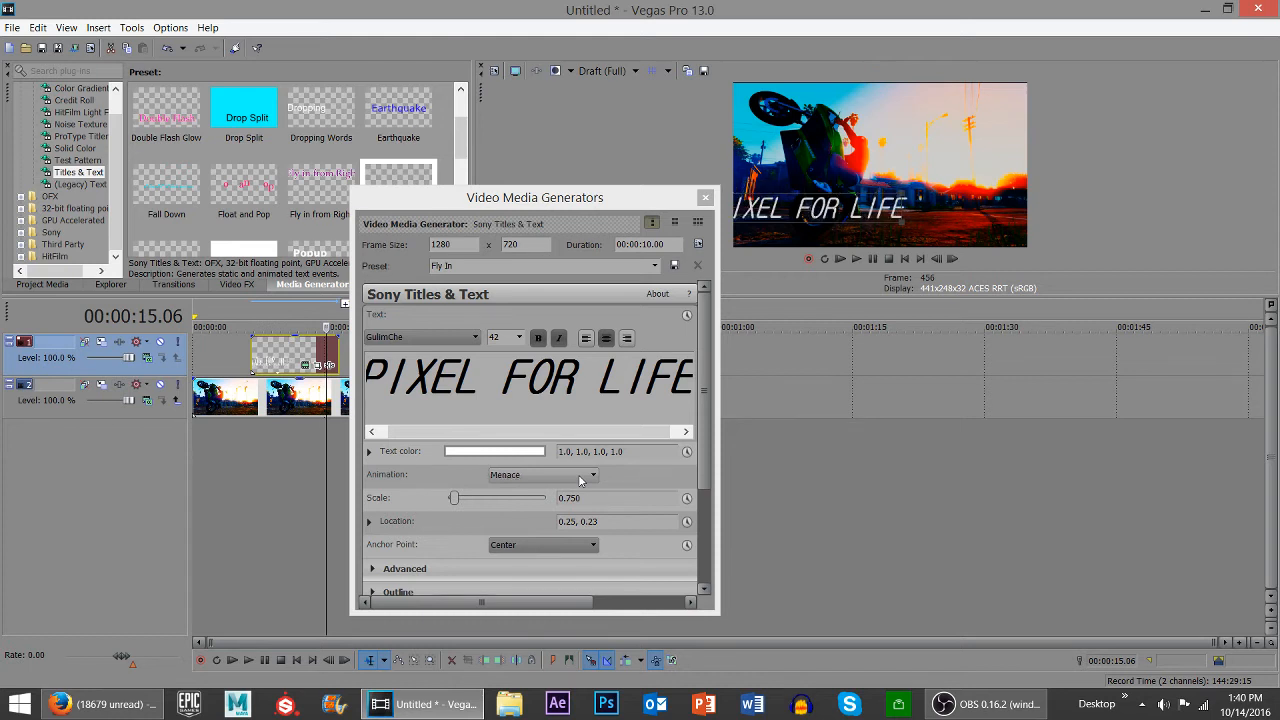
scroll(down, 3)
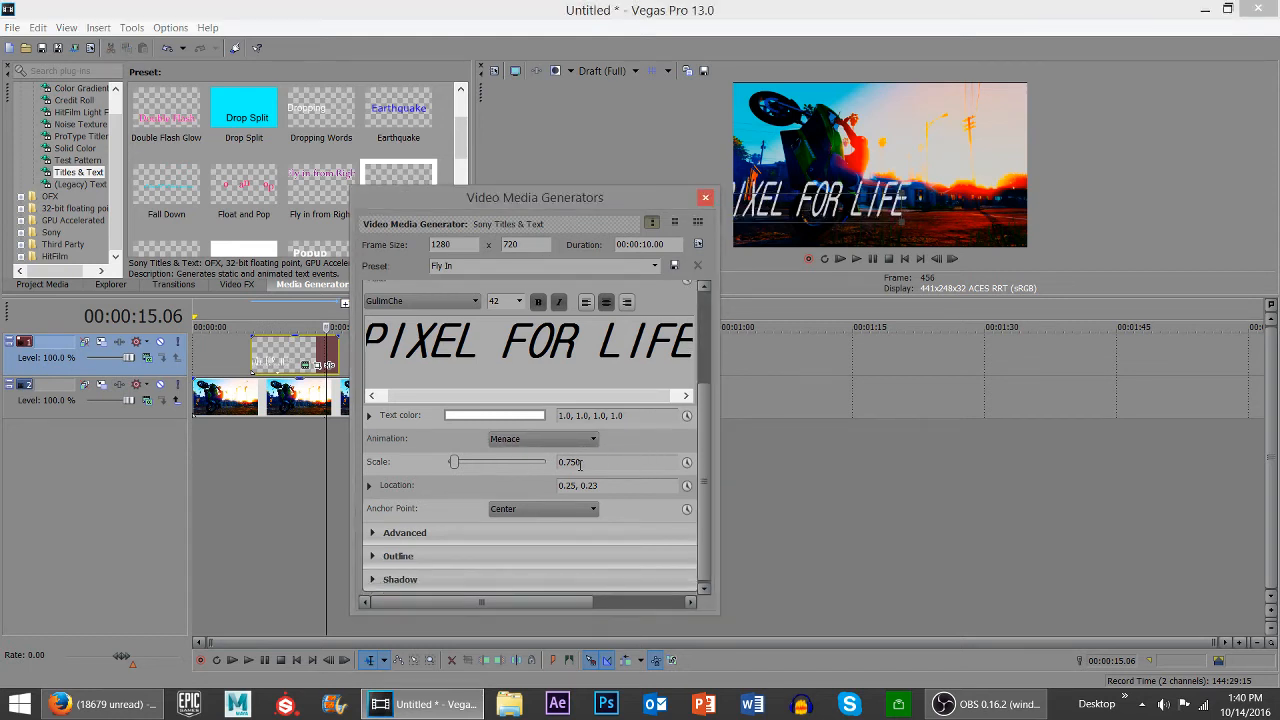
Step: Add a black outline of about 6.1 width around the title text
click(398, 532)
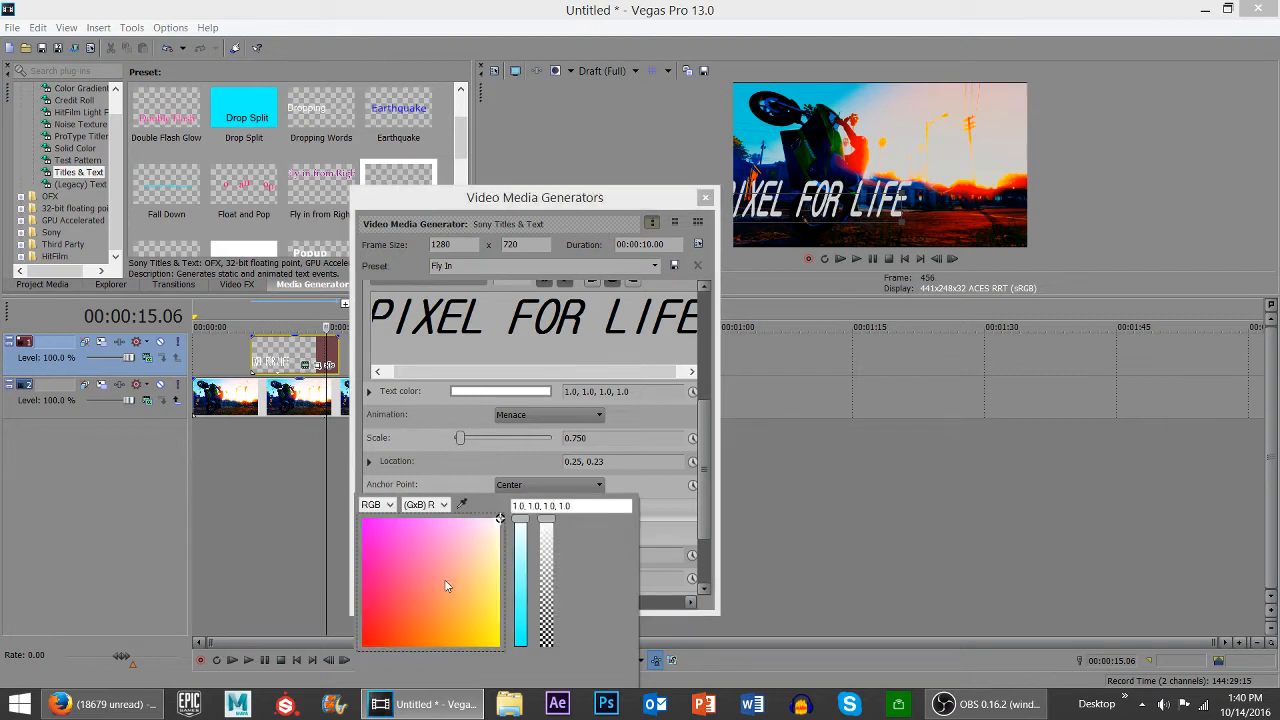
click(519, 630)
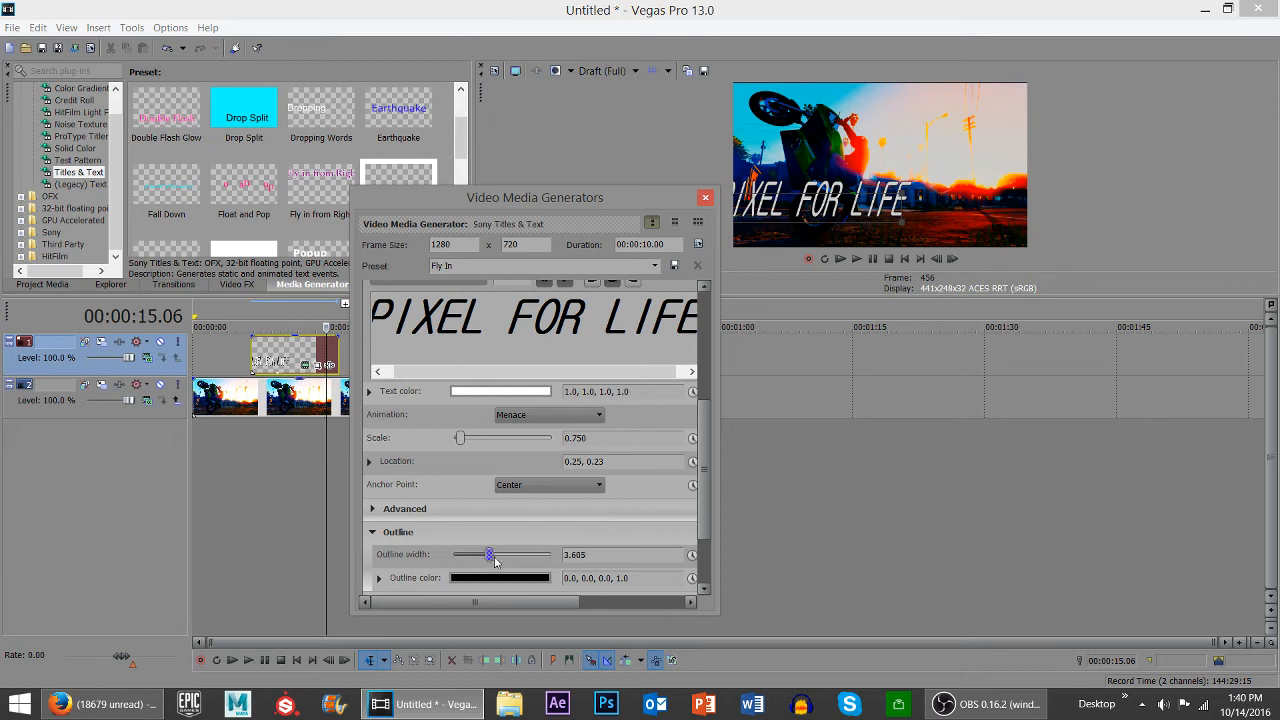
drag(488, 555, 516, 555)
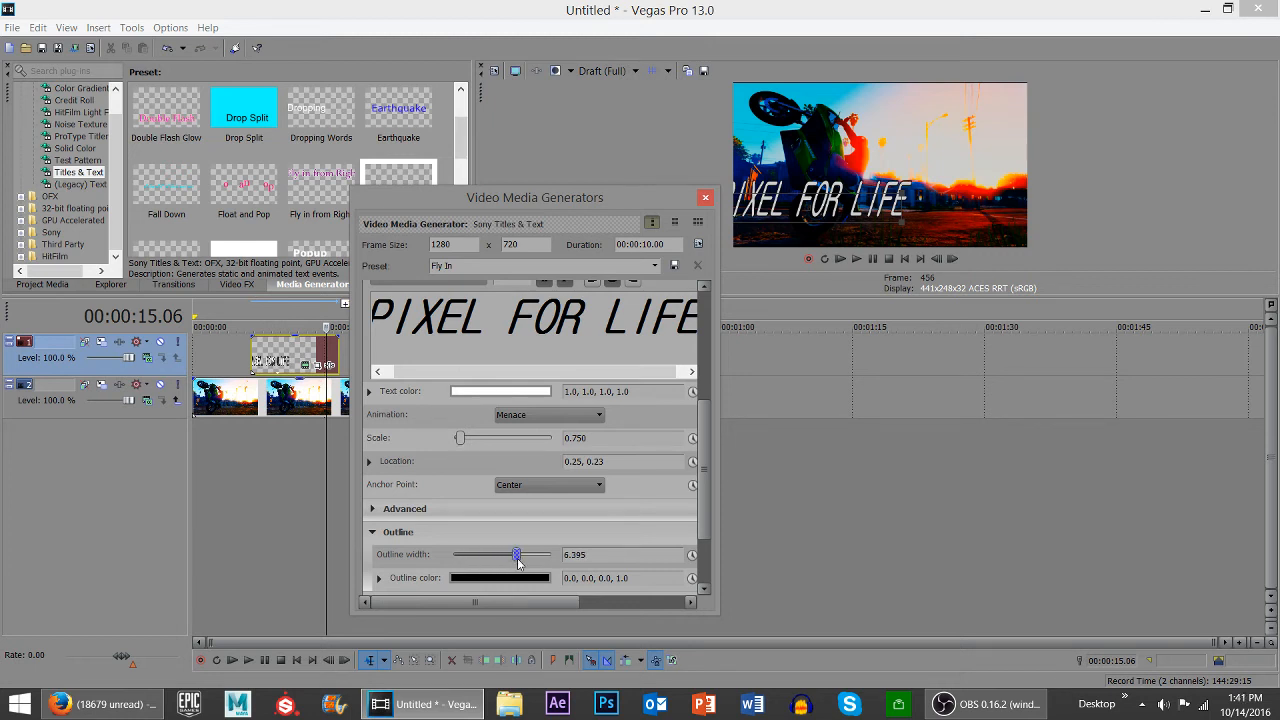
drag(516, 554, 513, 531)
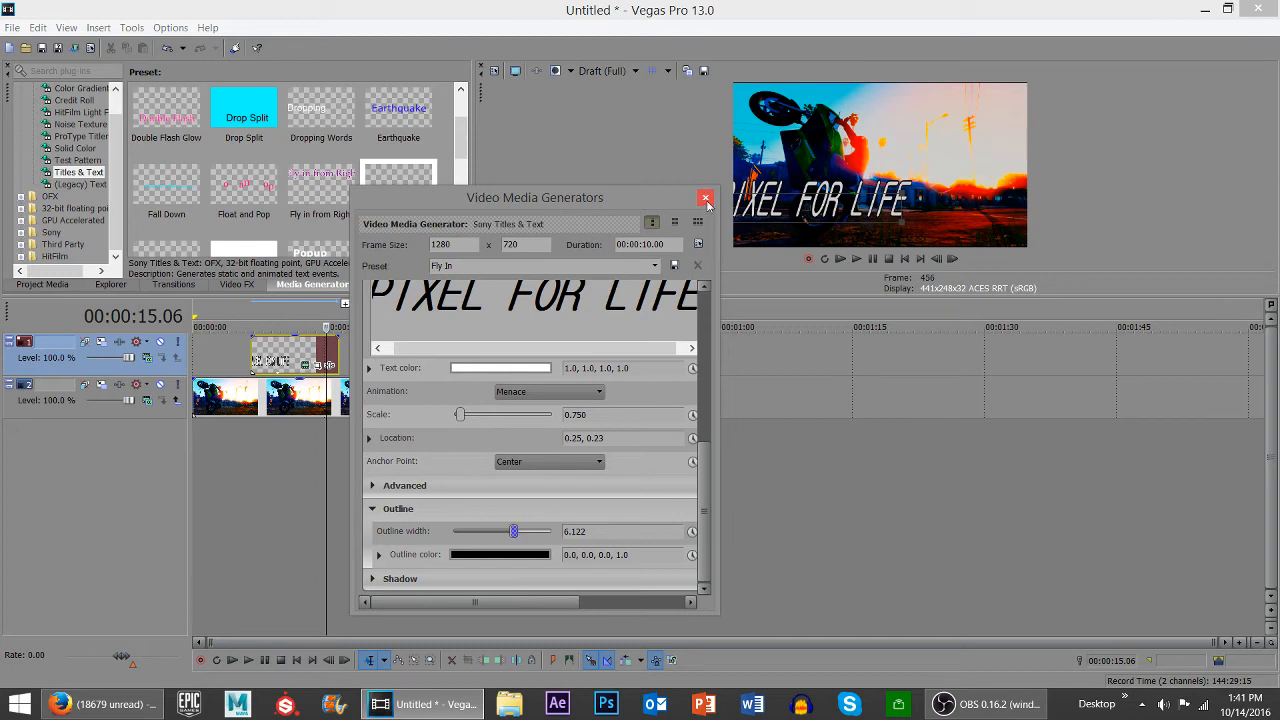
Step: Enlarge and shift the title's pan/crop frame to 2400 by 1260
click(706, 197)
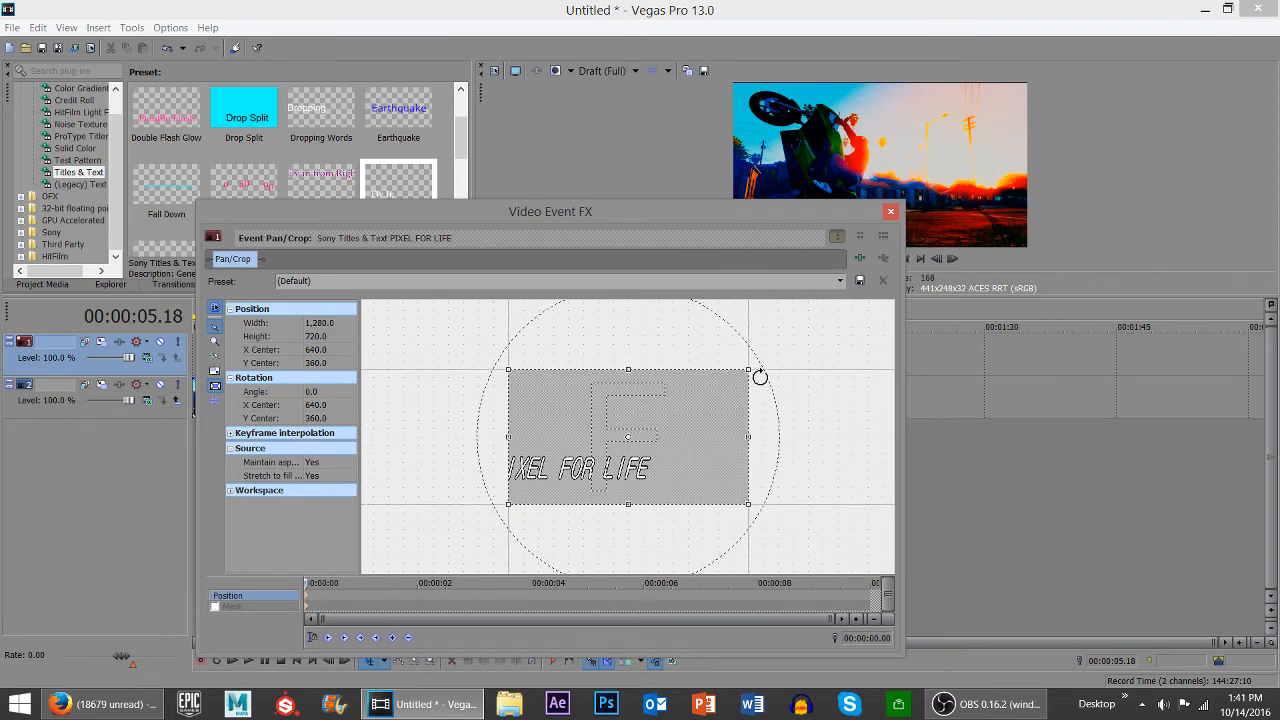
drag(760, 377, 790, 350)
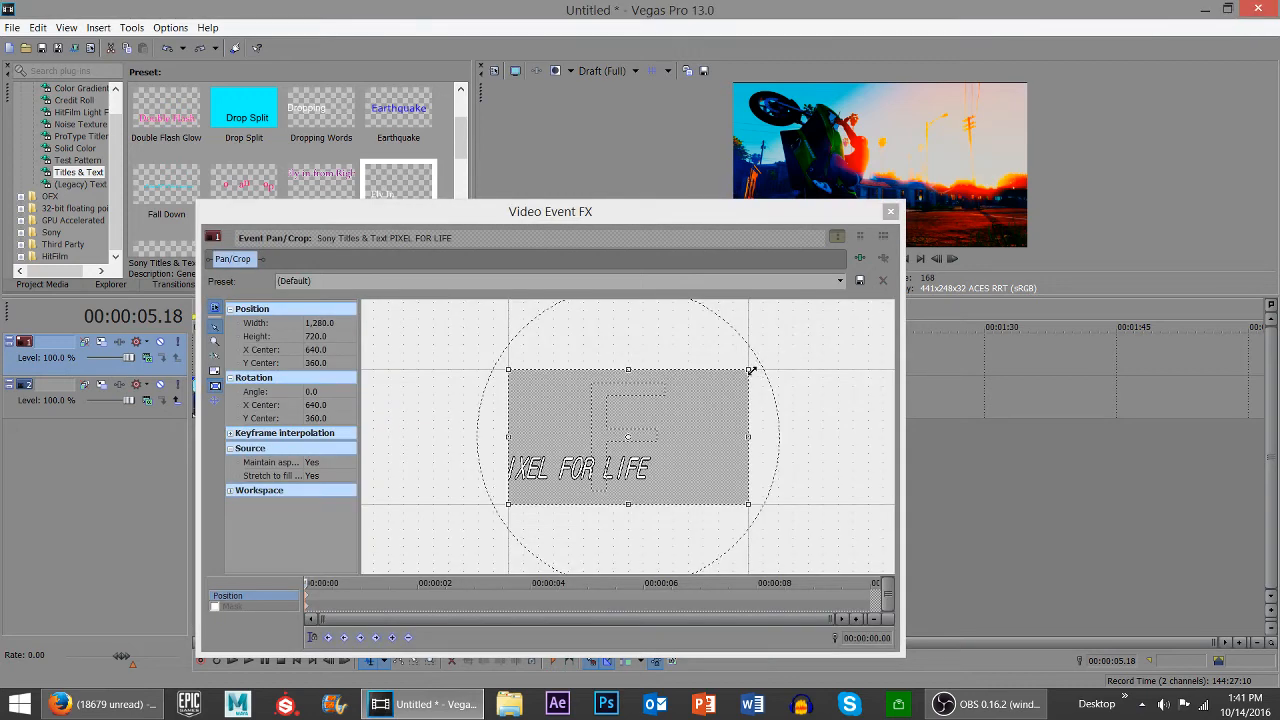
drag(750, 370, 810, 335)
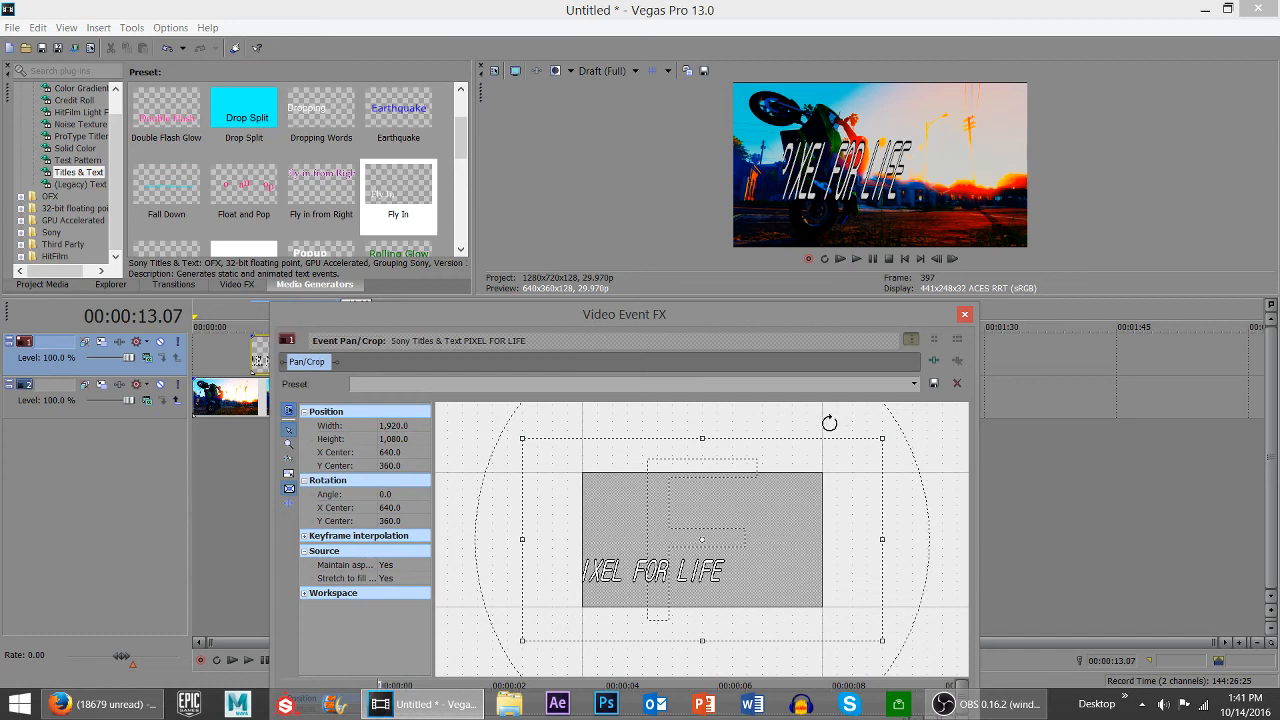
drag(881, 438, 917, 422)
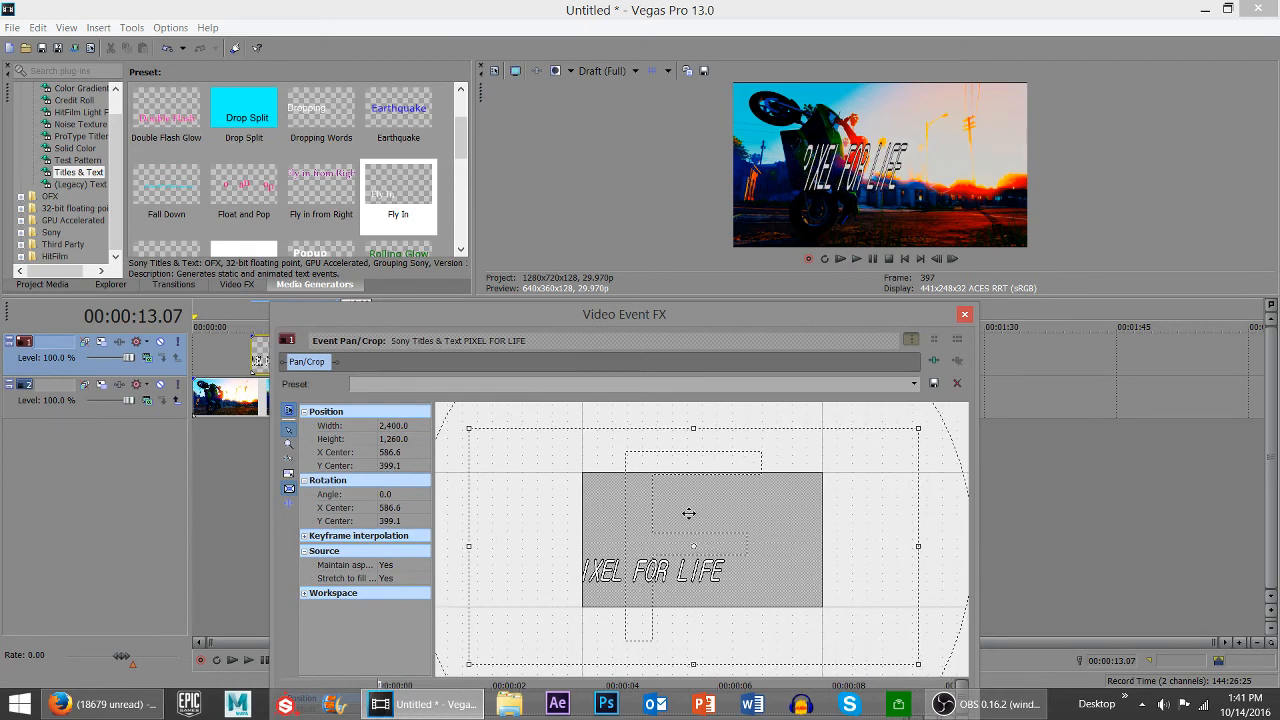
drag(690, 513, 660, 498)
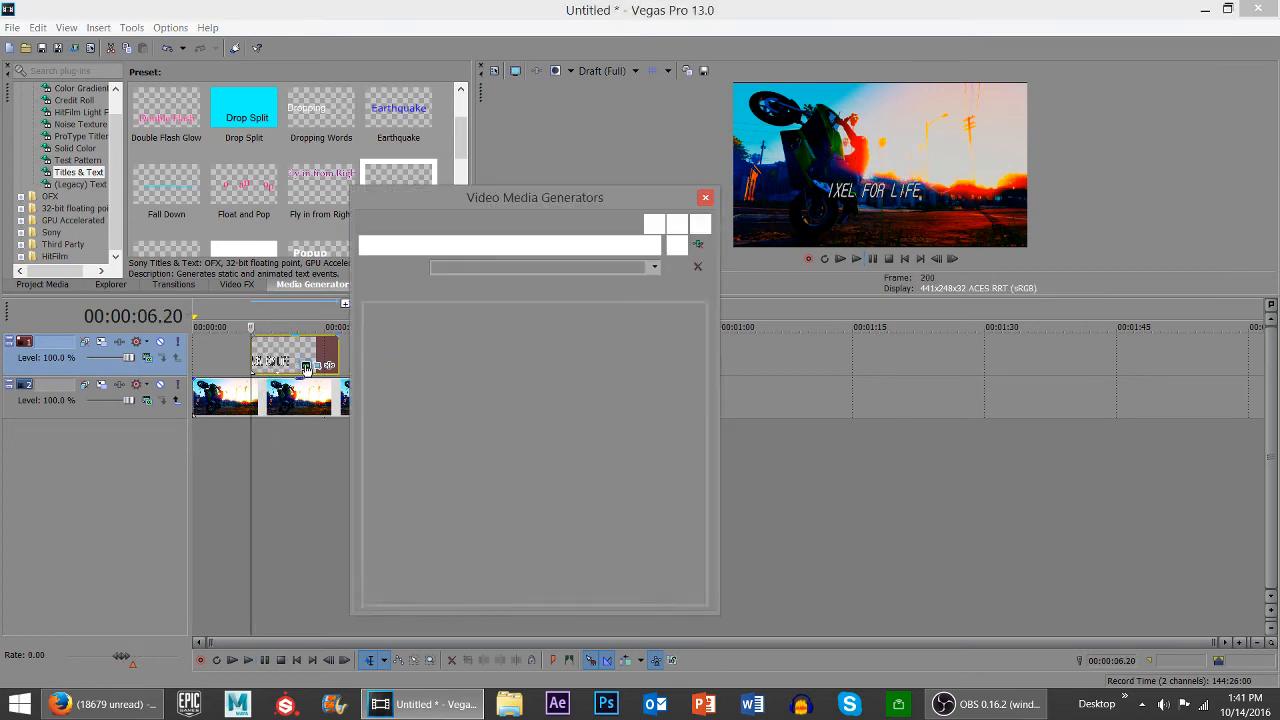
Step: Switch the title animation to Float and pop
click(548, 474)
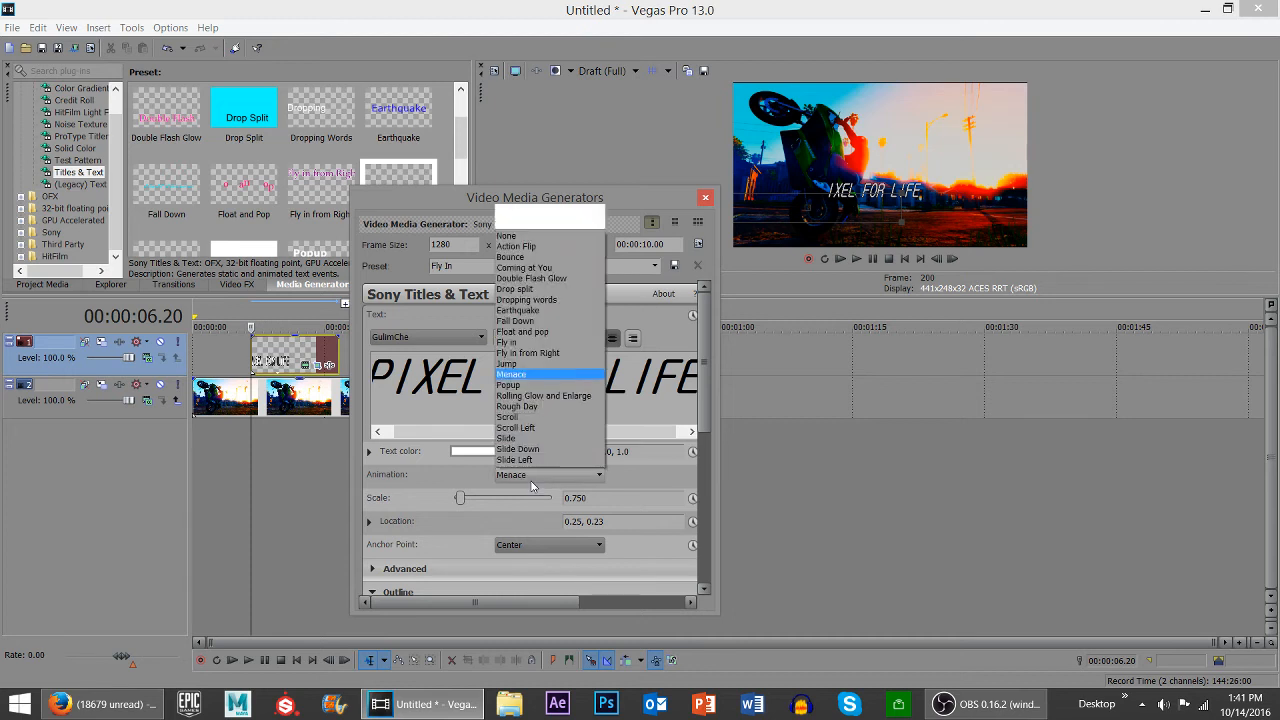
click(522, 331)
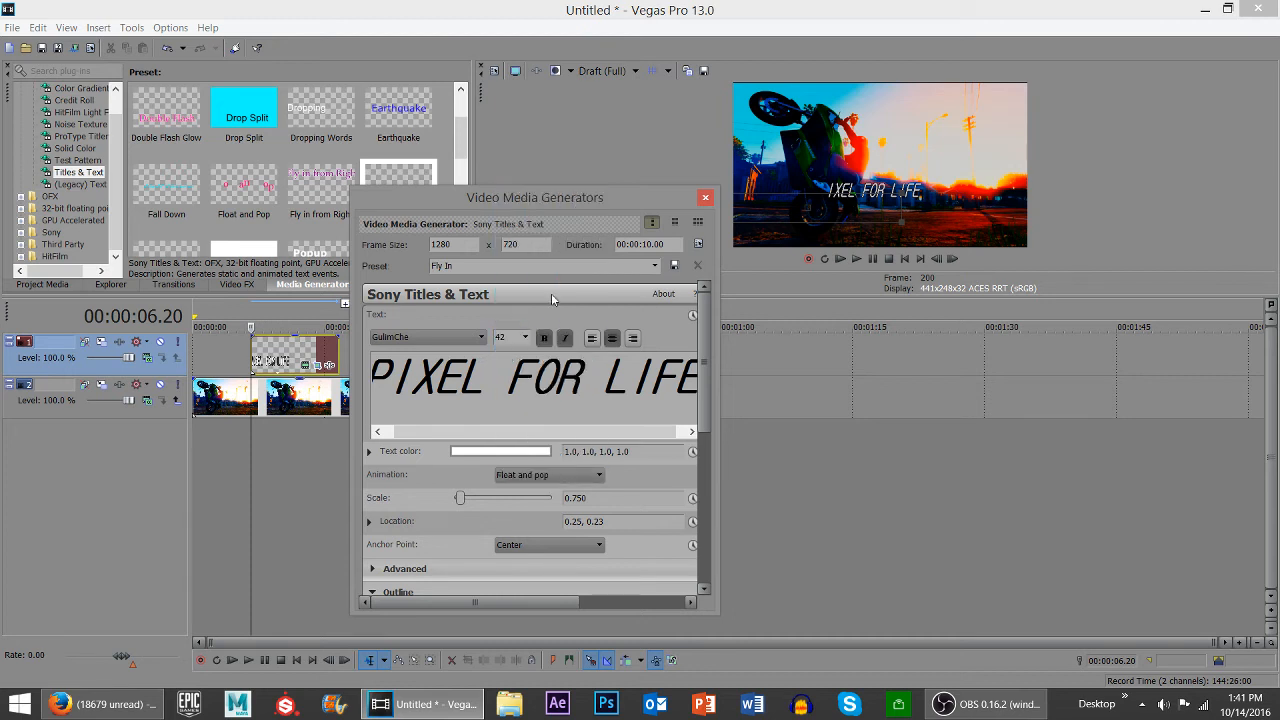
click(705, 197)
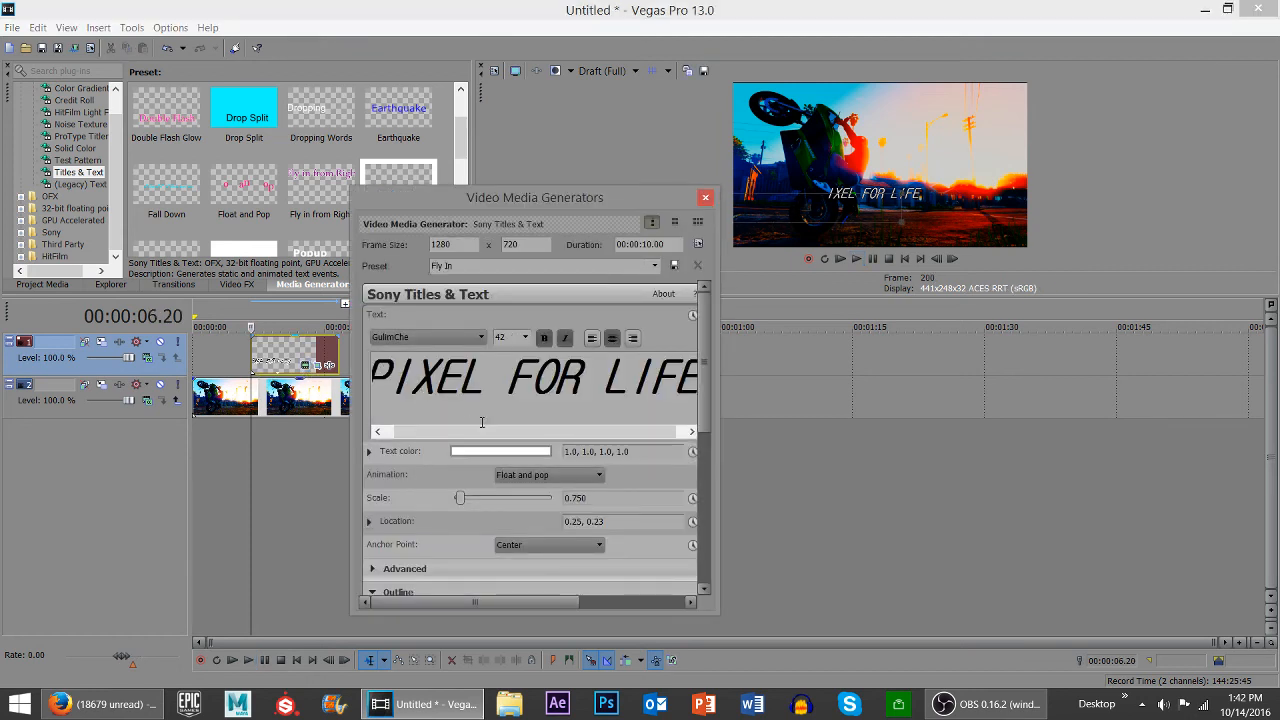
Step: Reduce the title font size and shrink its pan/crop frame to 980 by 540
click(526, 337)
text(20)
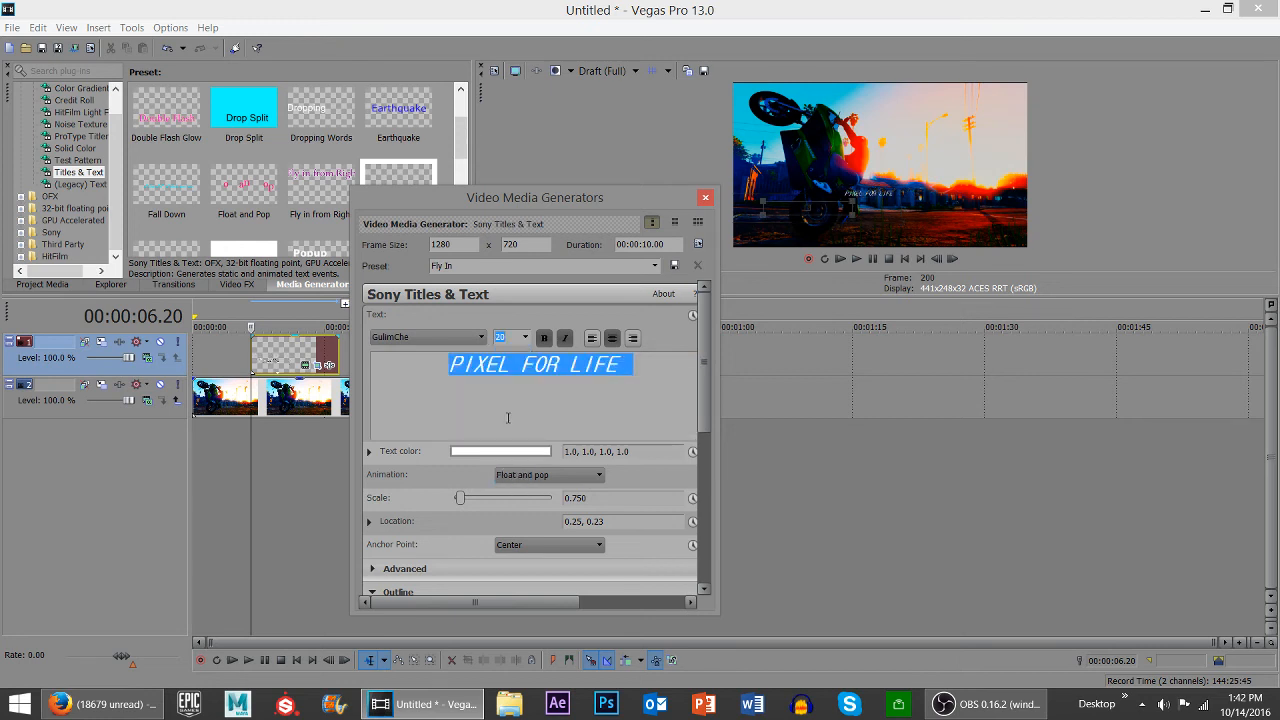
click(525, 337)
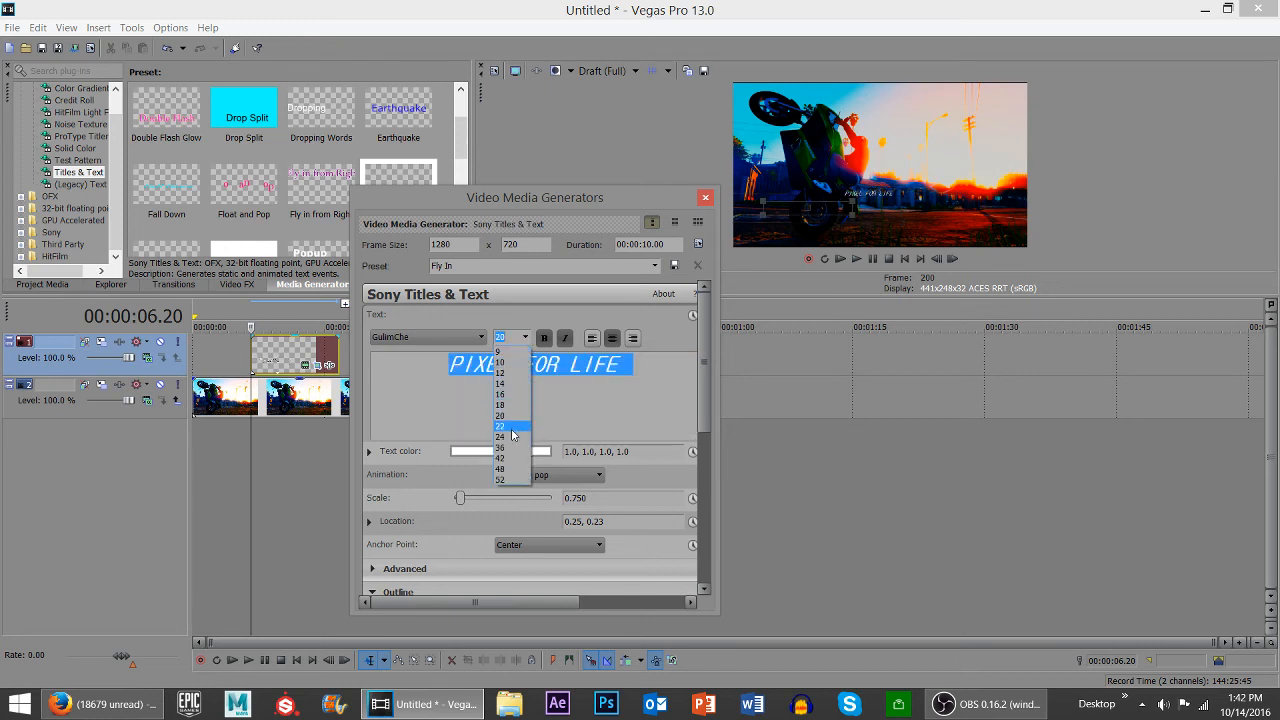
click(704, 197)
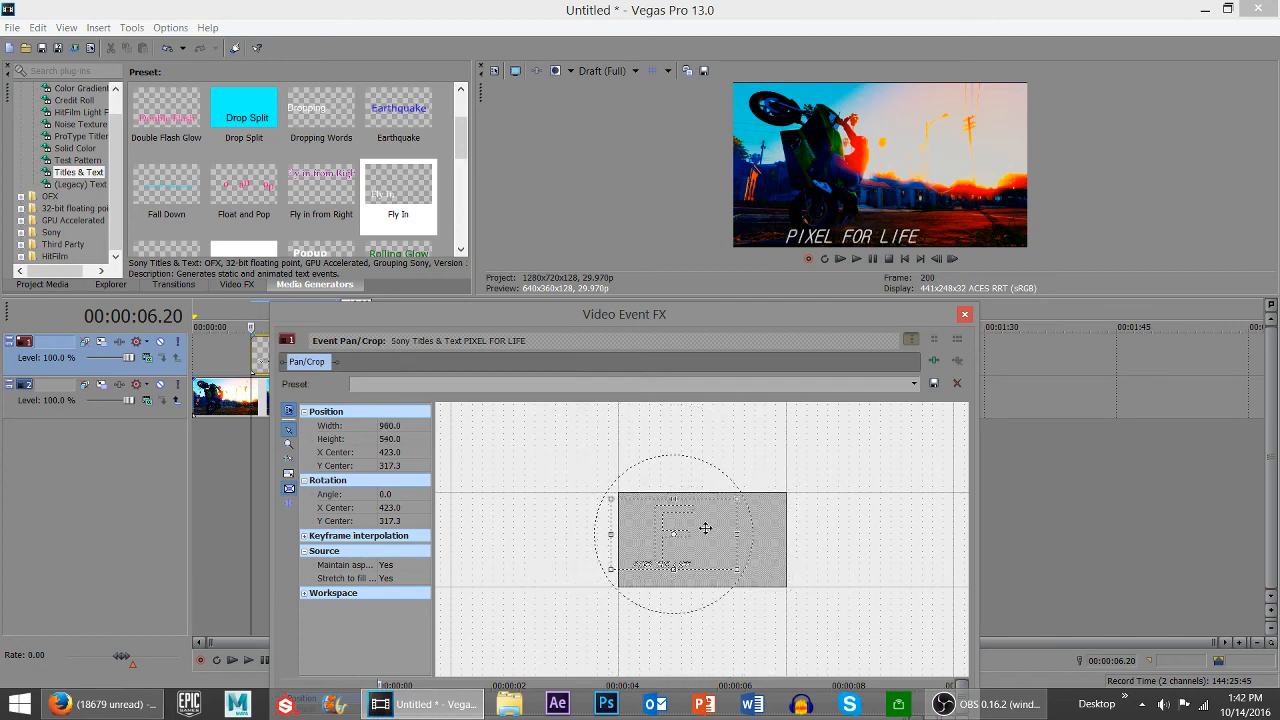
Step: Drag the title to mid-frame beside the rider and close the pan/crop editor
drag(705, 528, 690, 560)
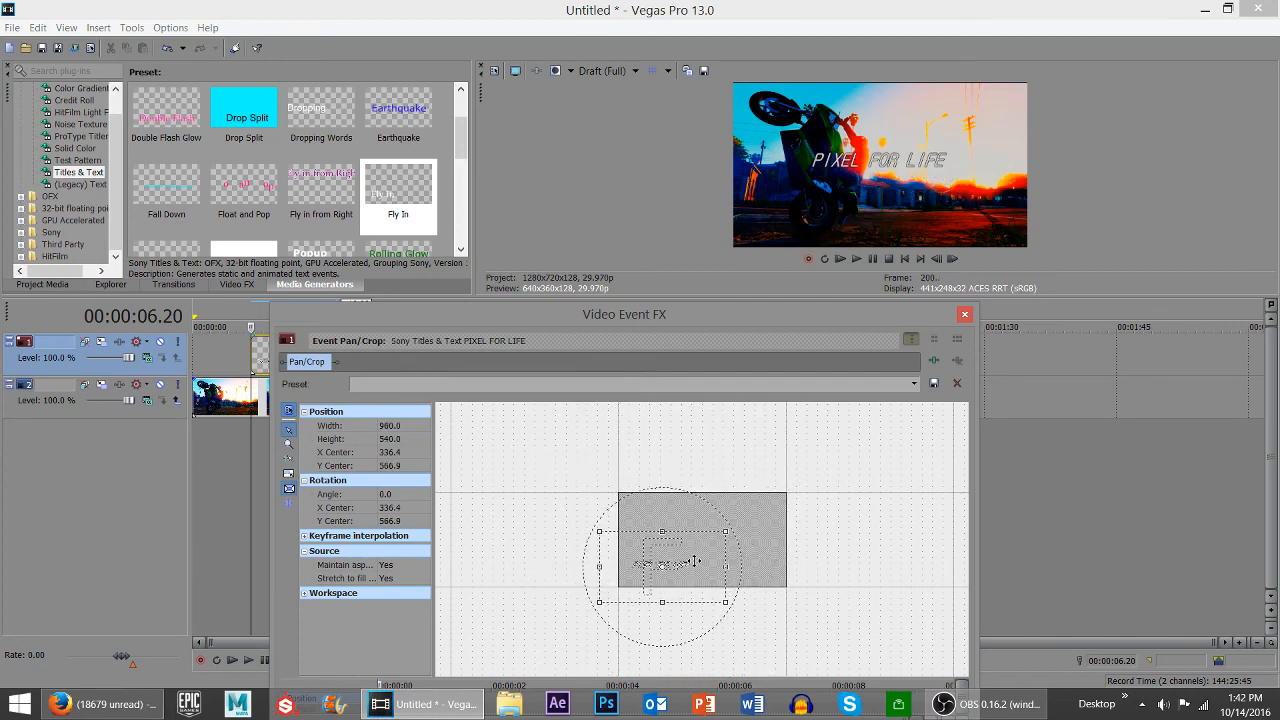
drag(661, 563, 661, 548)
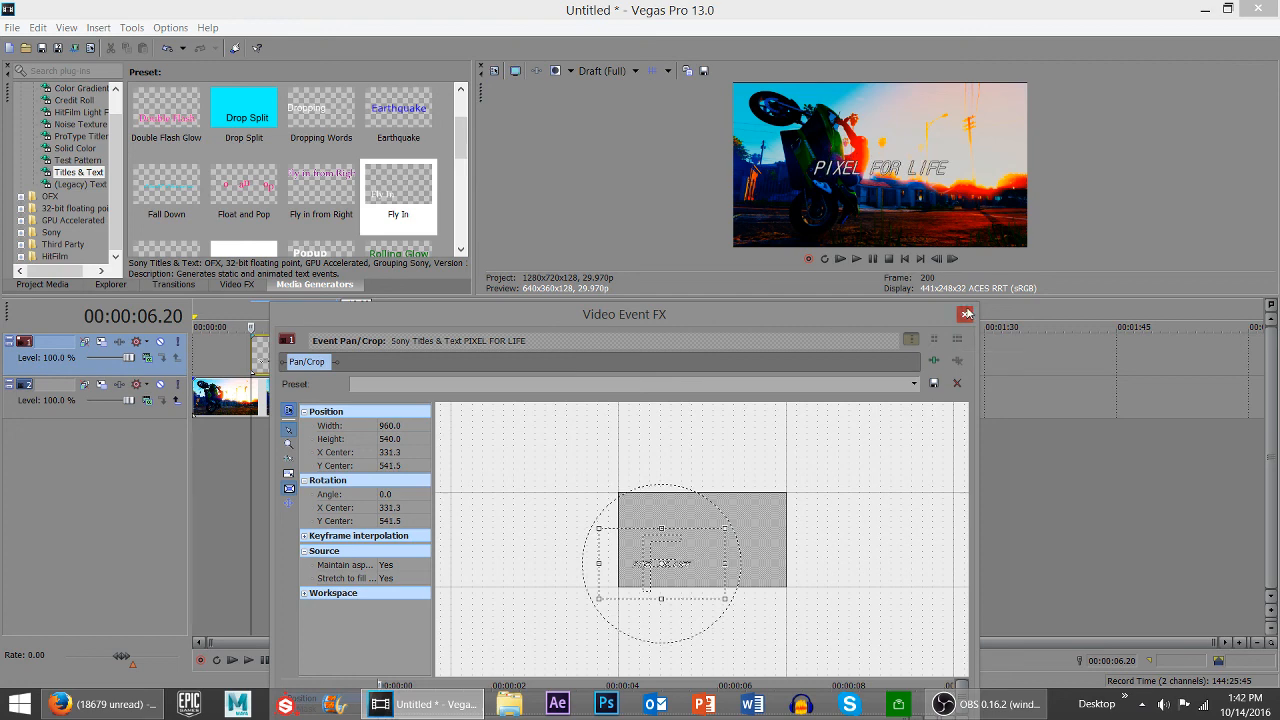
click(966, 314)
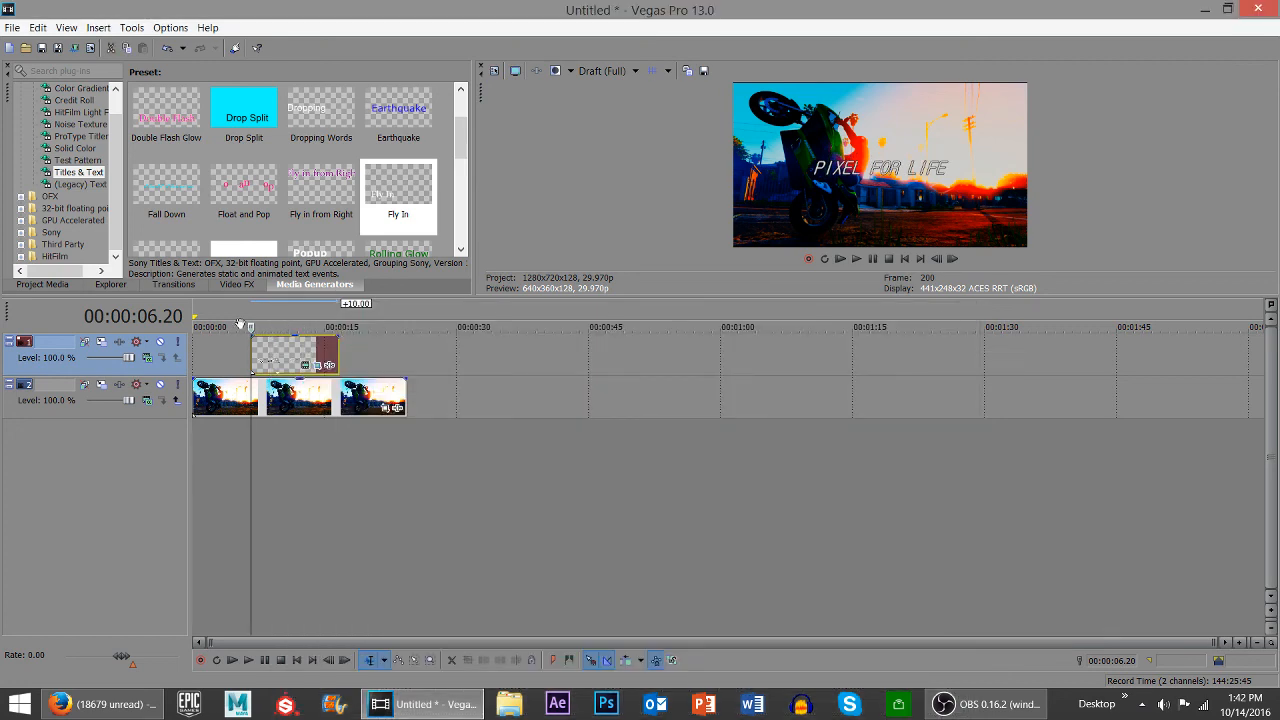